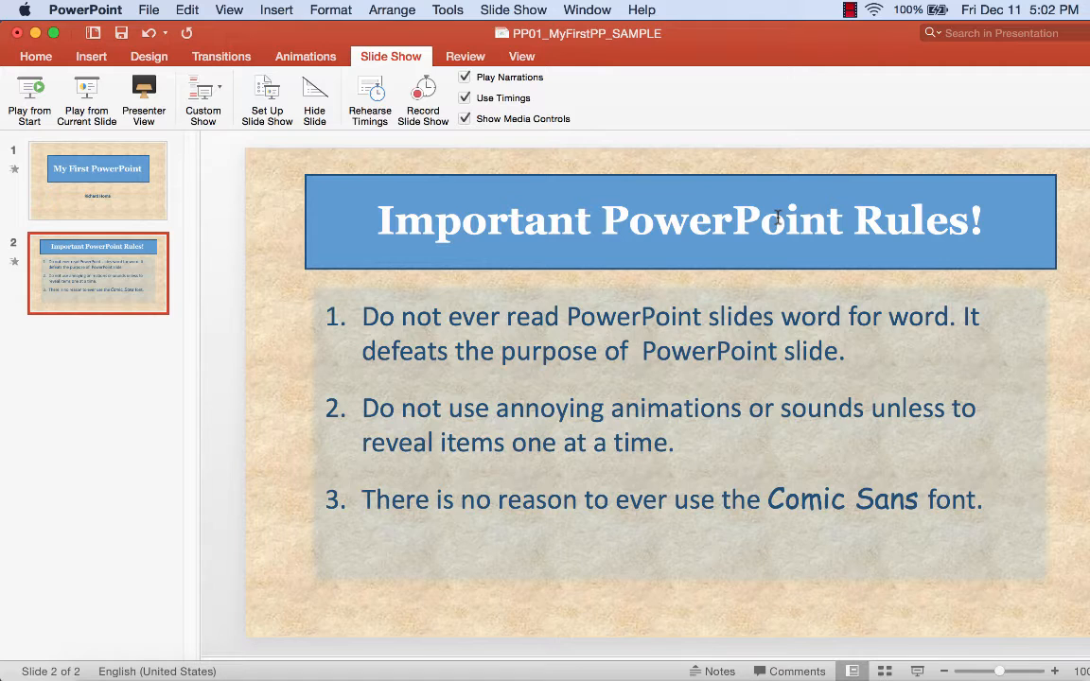
{"action": "mouse_move", "coordinate": [786, 173]}
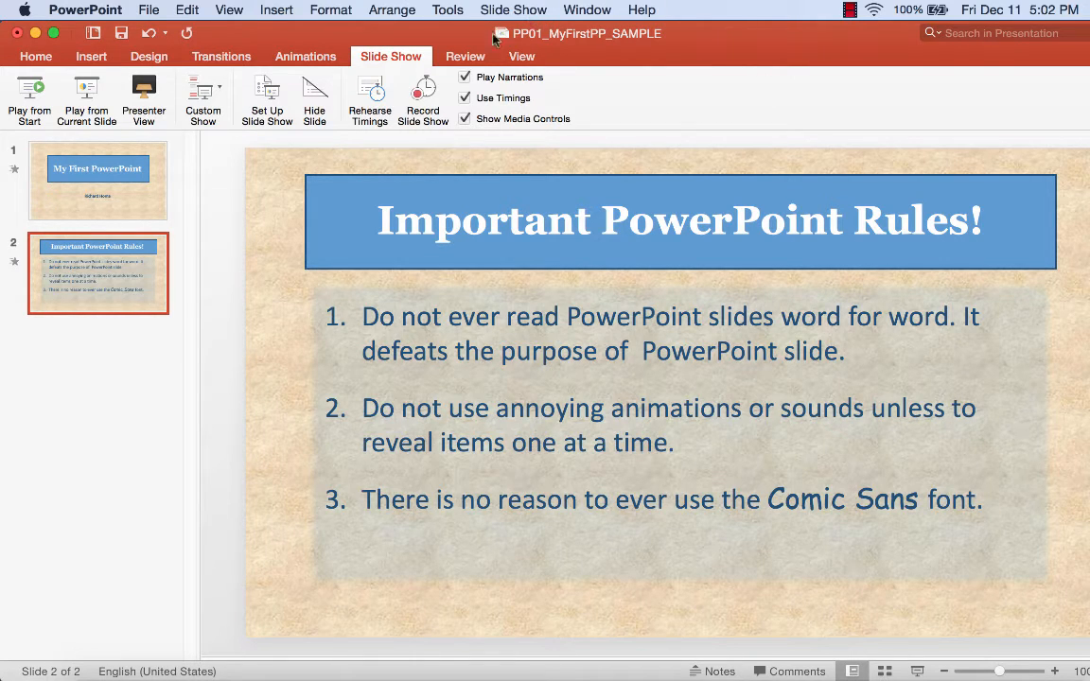
- Run the slide show from the first slide, exit it, then create a new blank presentation
{"action": "left_click", "coordinate": [513, 10]}
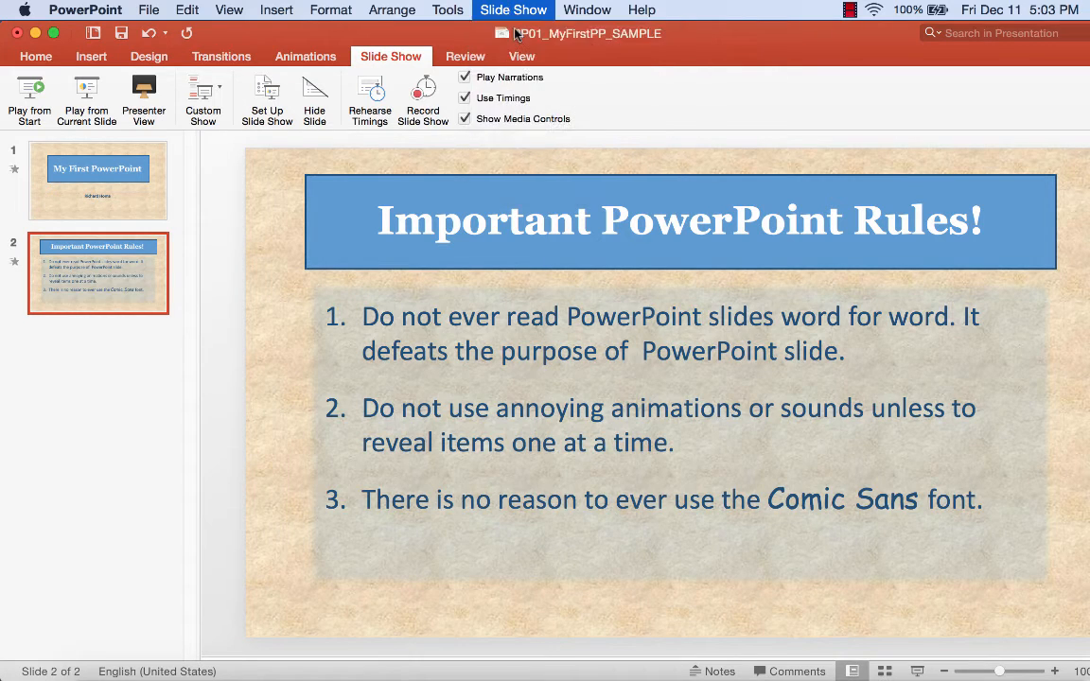
{"action": "left_click", "coordinate": [29, 100]}
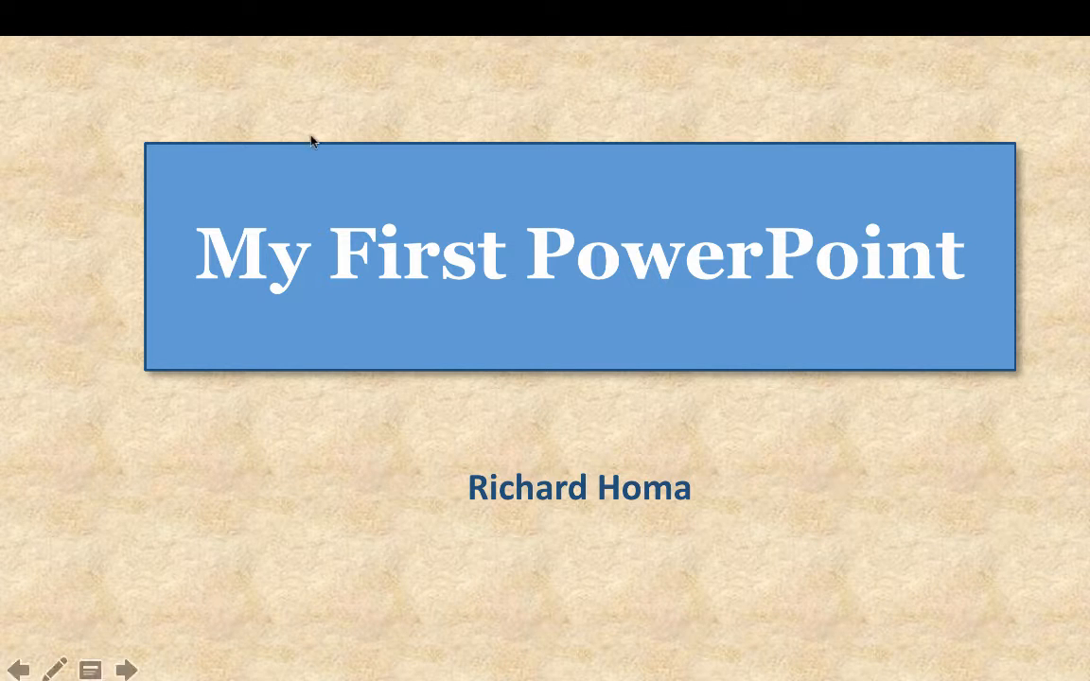
{"action": "left_click", "coordinate": [125, 670]}
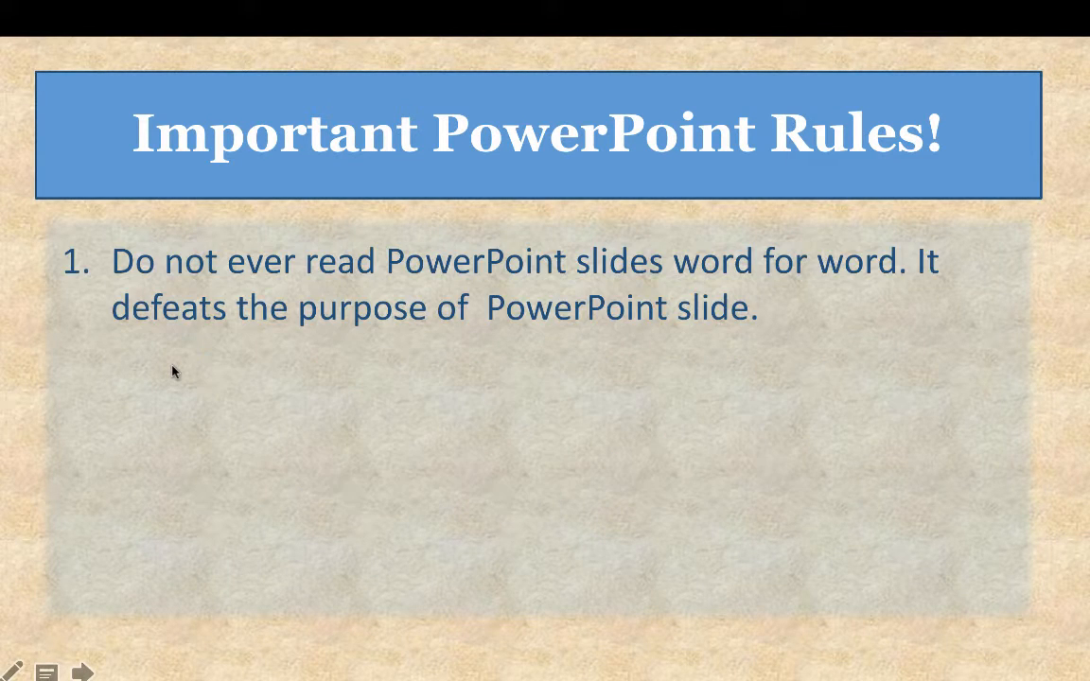
{"action": "key", "text": "Escape"}
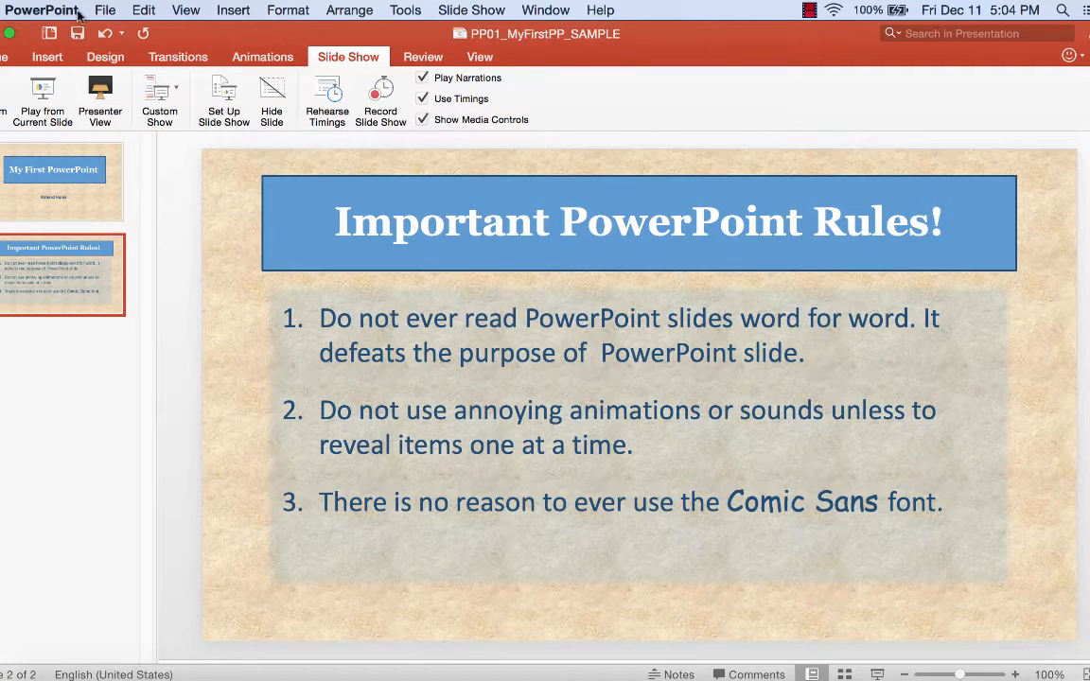
{"action": "left_click", "coordinate": [105, 11]}
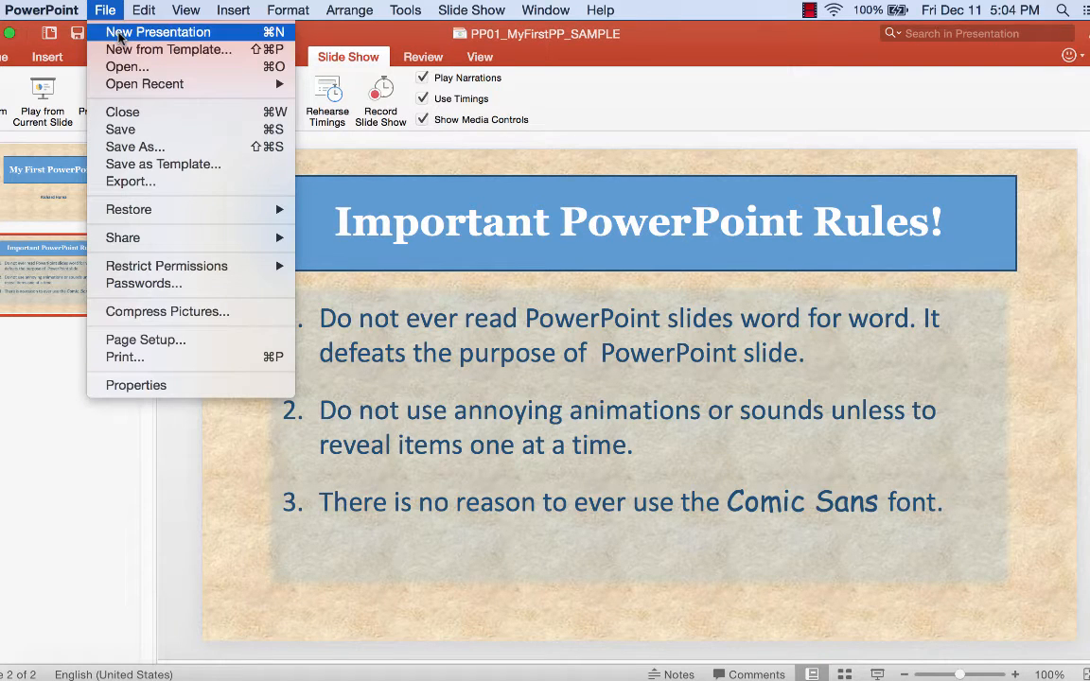
{"action": "left_click", "coordinate": [160, 31]}
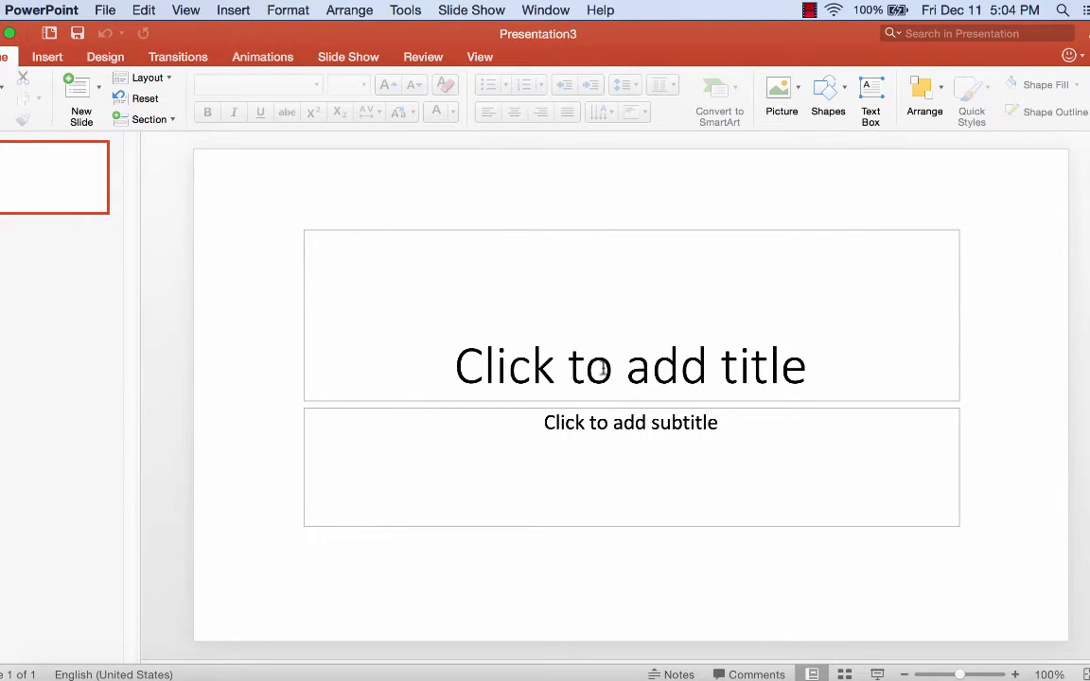
- Start filling in the title slide by typing 'Richa' into the placeholder
{"action": "left_click", "coordinate": [631, 366]}
{"action": "type", "text": "My First PowerPoint"}
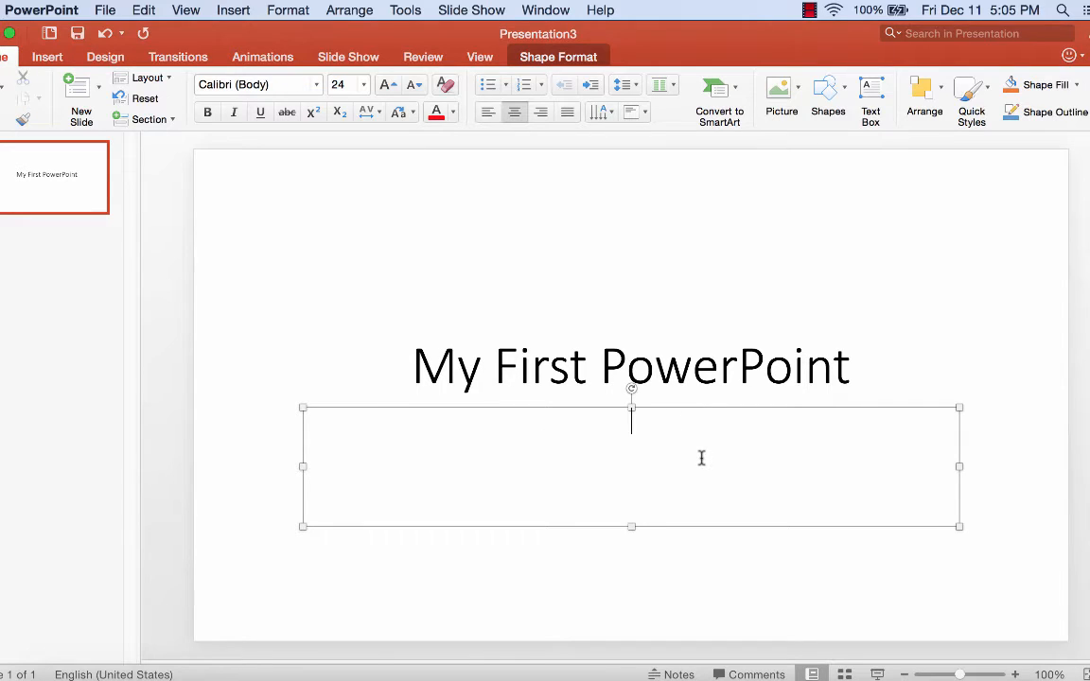
{"action": "type", "text": "Richard Hom"}
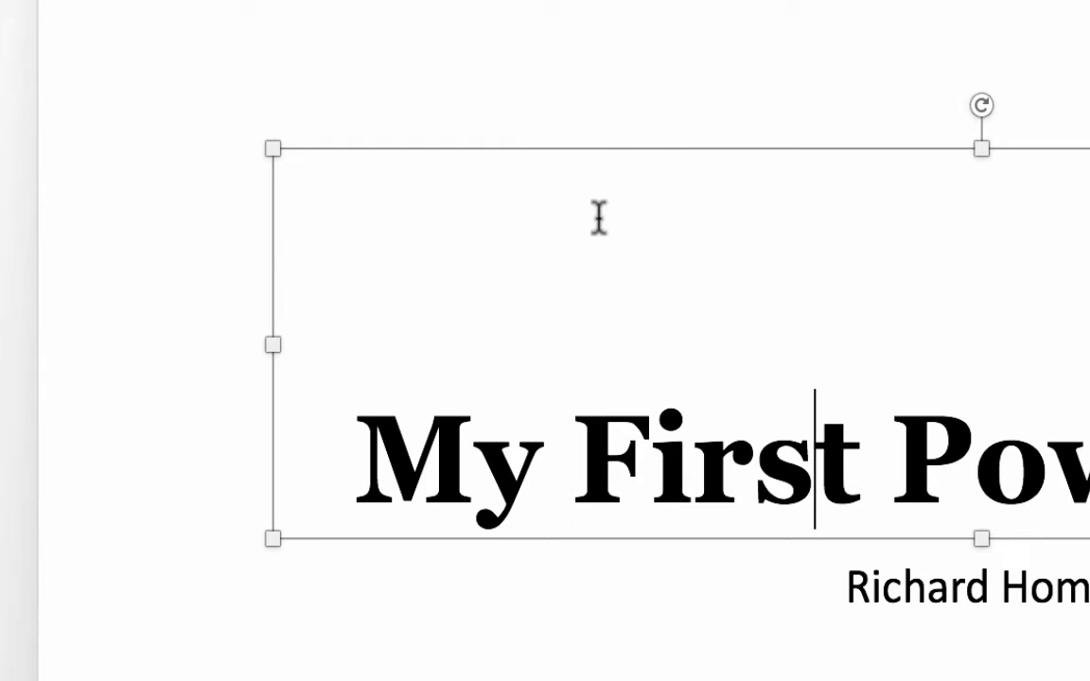
{"action": "mouse_move", "coordinate": [594, 154]}
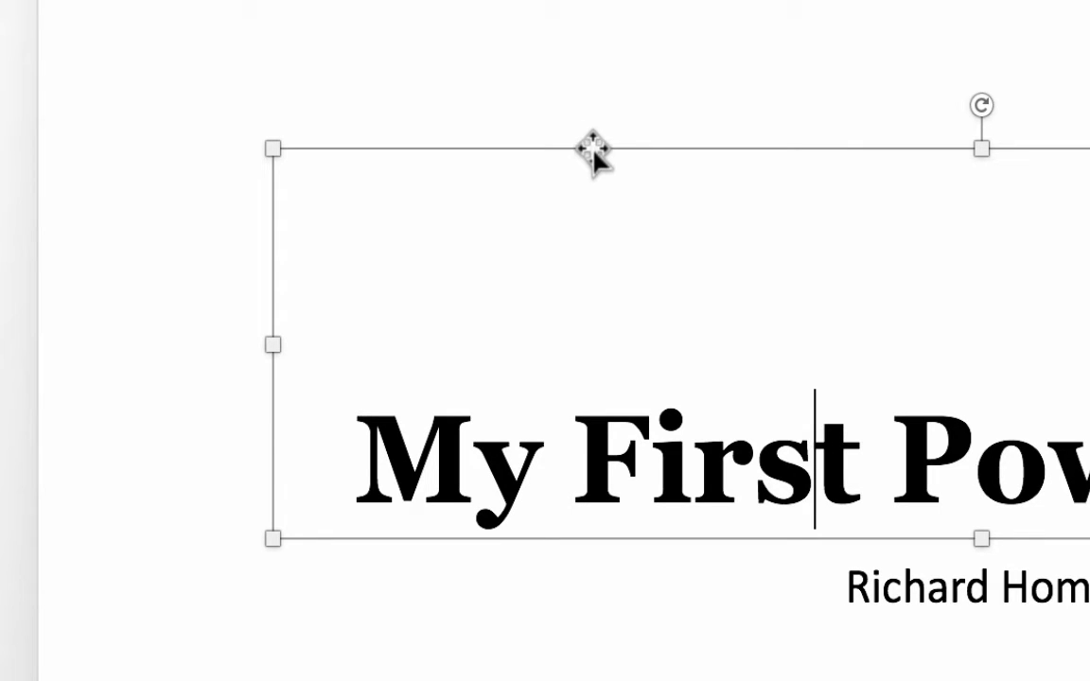
- Set the title box's Format Shape fill to a blue theme colour
{"action": "right_click", "coordinate": [592, 156]}
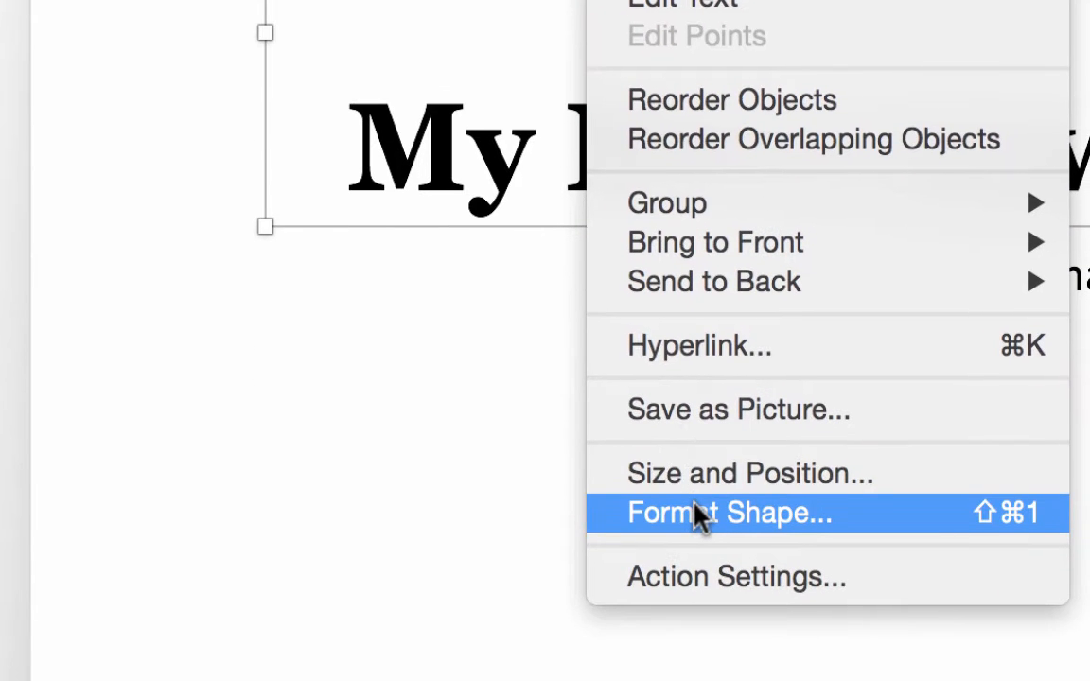
{"action": "left_click", "coordinate": [729, 513]}
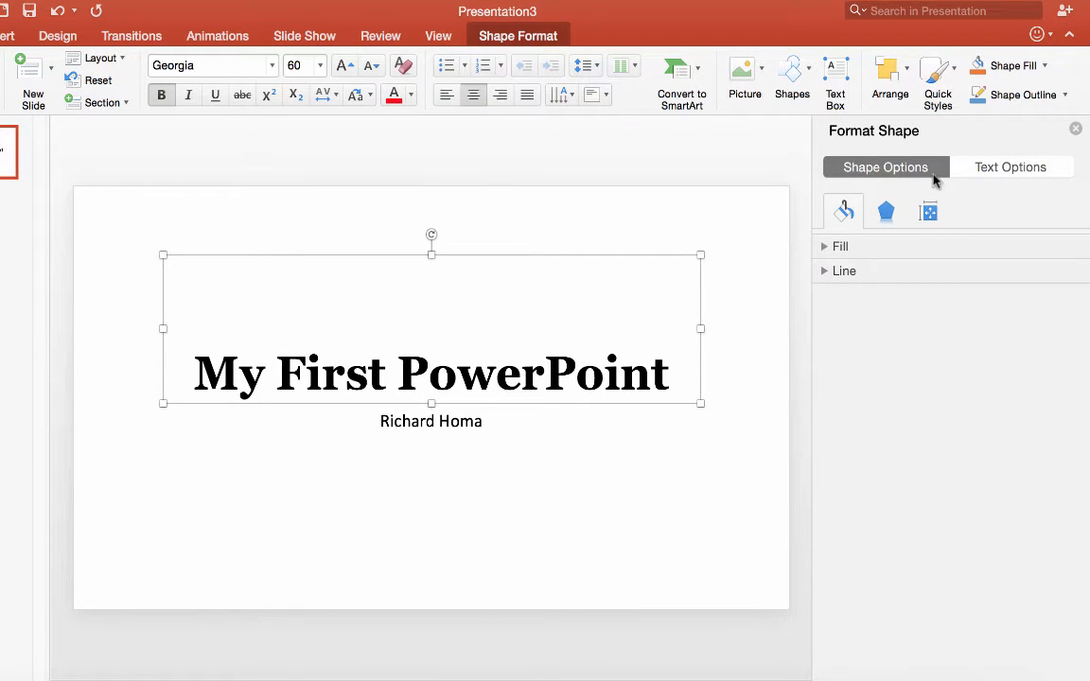
{"action": "mouse_move", "coordinate": [952, 387]}
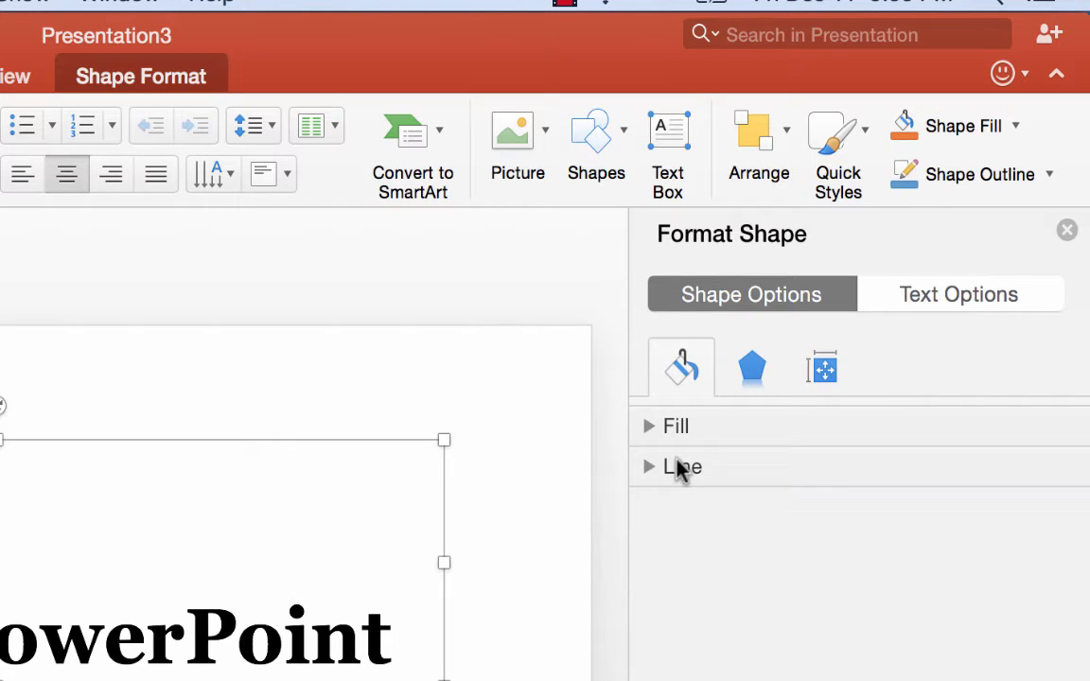
{"action": "mouse_move", "coordinate": [658, 434]}
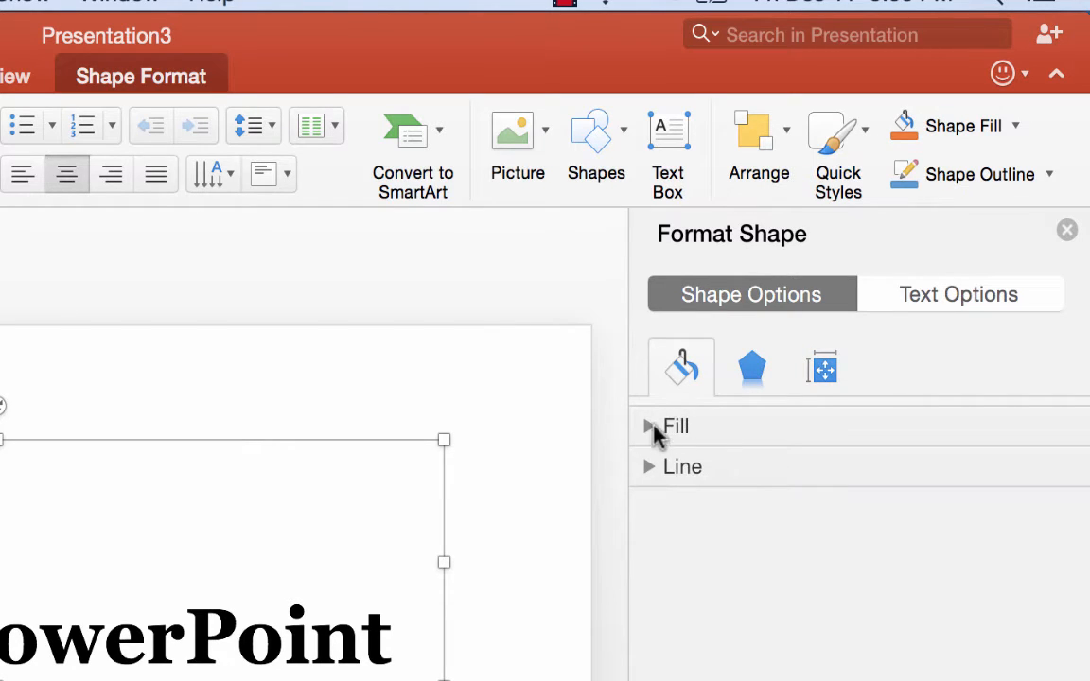
{"action": "left_click", "coordinate": [675, 426]}
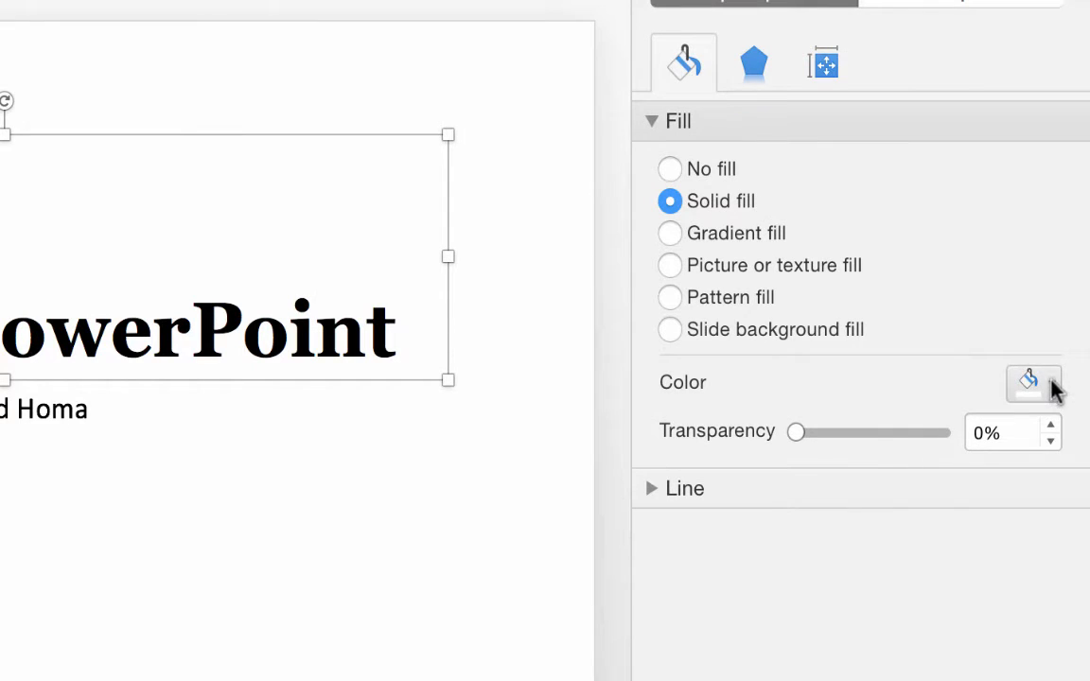
{"action": "left_click", "coordinate": [1028, 383]}
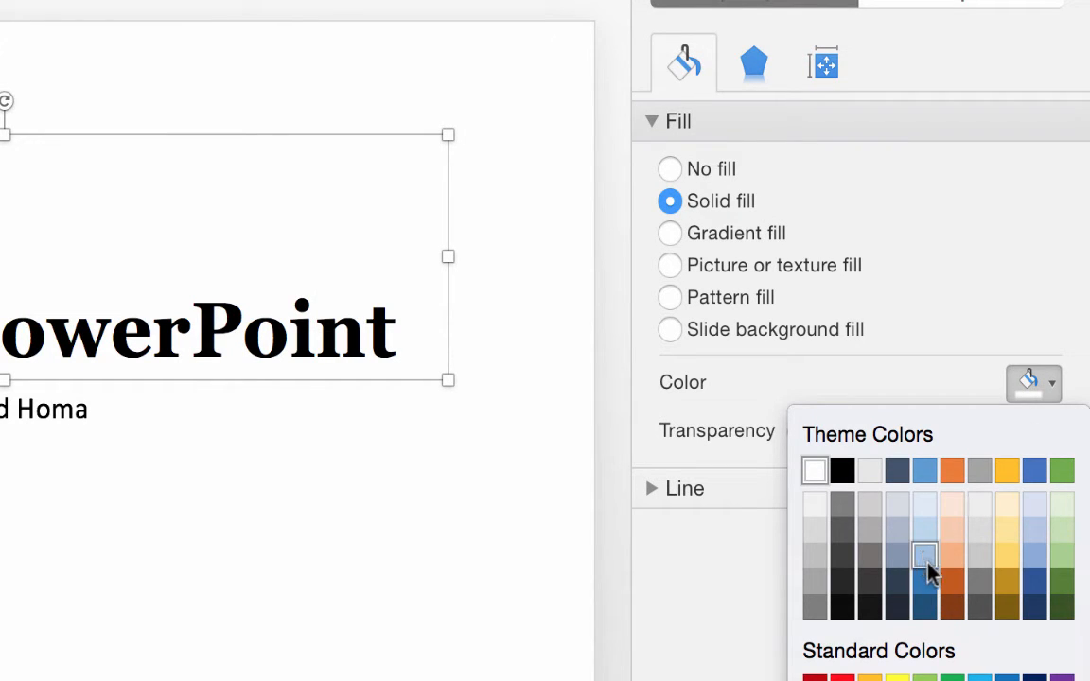
{"action": "left_click", "coordinate": [924, 555]}
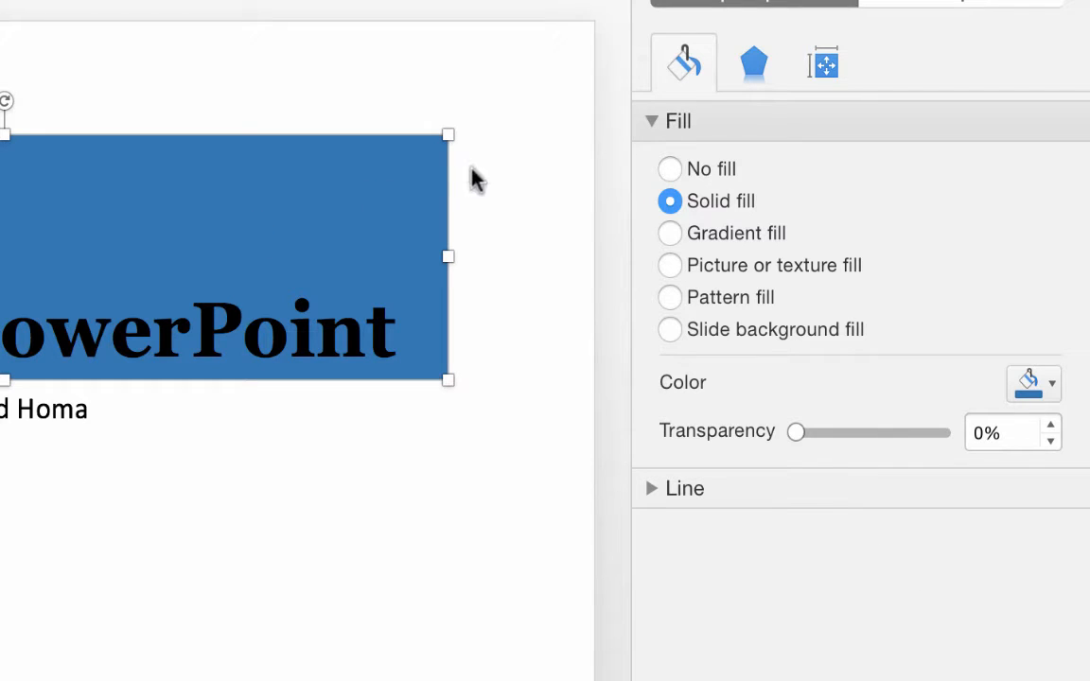
- Give the title box a solid outline and step up its line width
{"action": "left_click", "coordinate": [651, 121]}
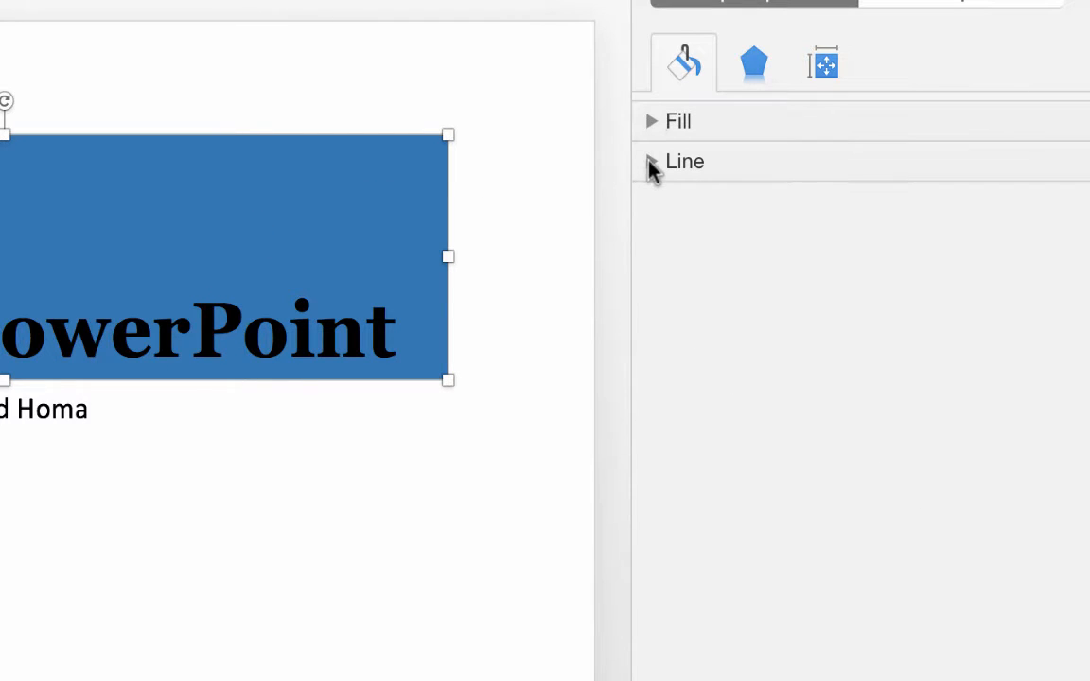
{"action": "left_click", "coordinate": [651, 160]}
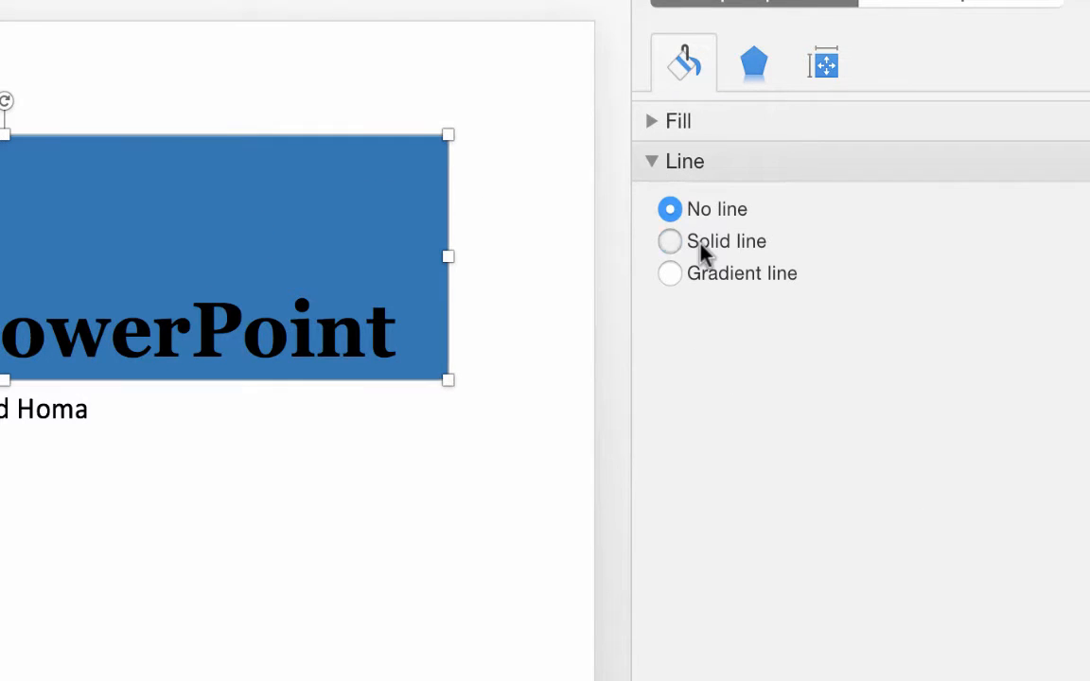
{"action": "left_click", "coordinate": [669, 241]}
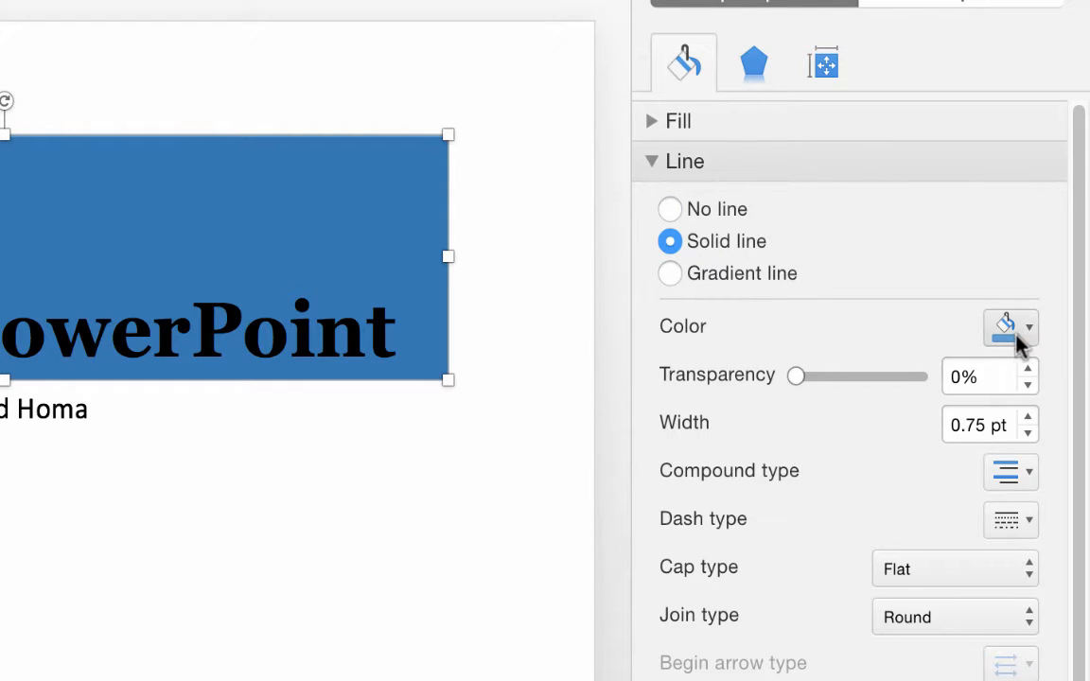
{"action": "left_click", "coordinate": [1010, 327]}
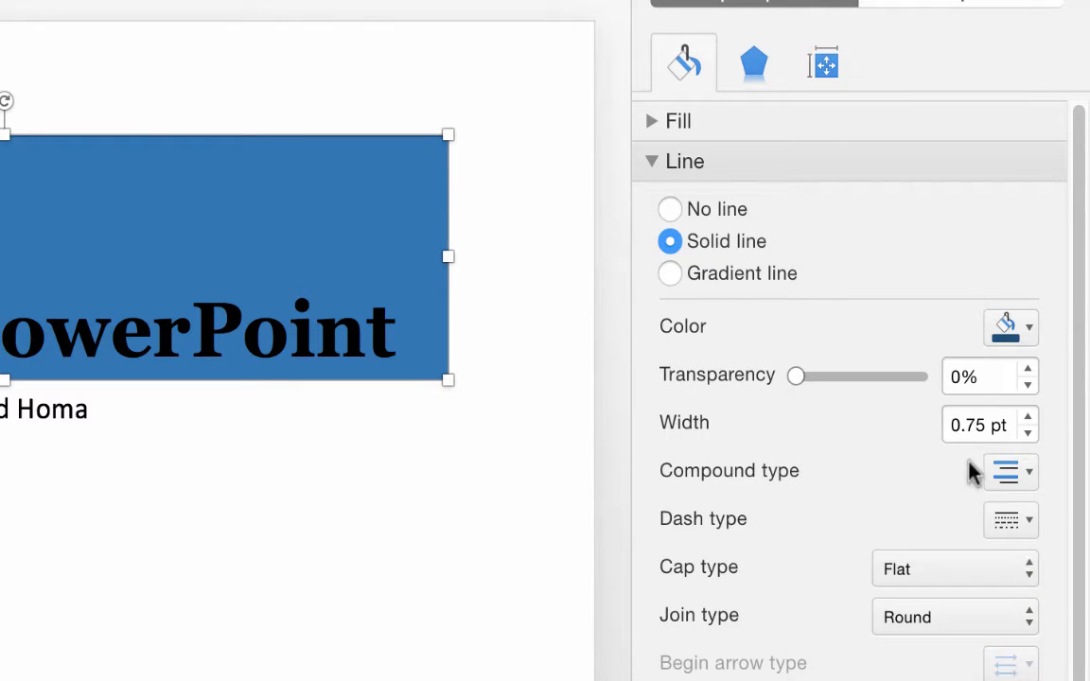
{"action": "mouse_move", "coordinate": [747, 434]}
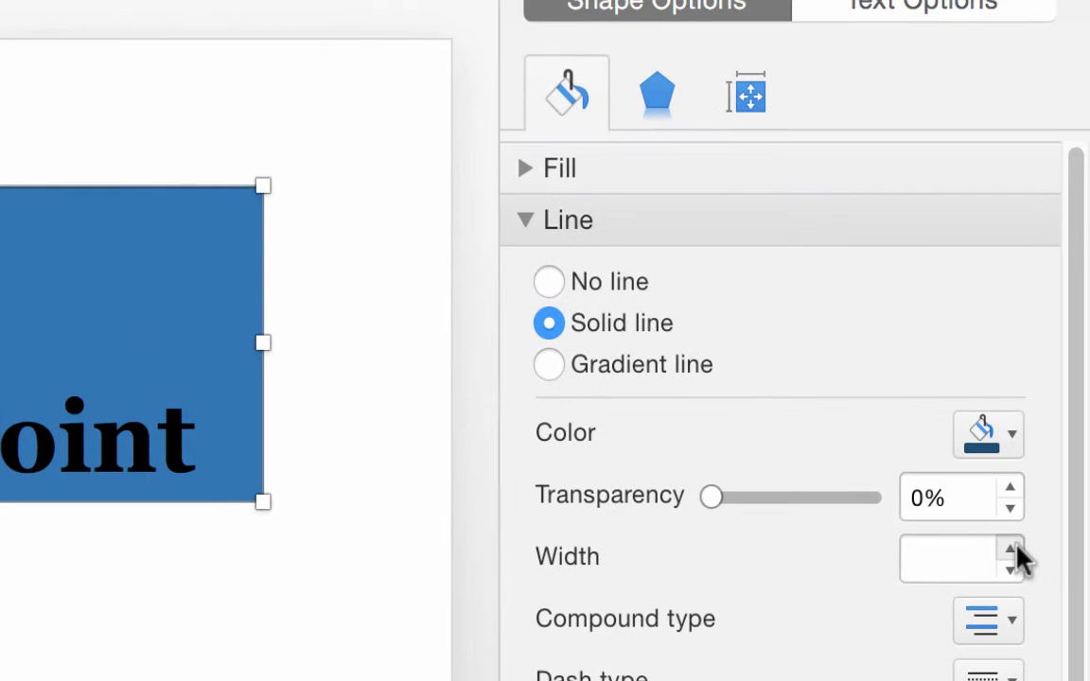
{"action": "left_click", "coordinate": [951, 557]}
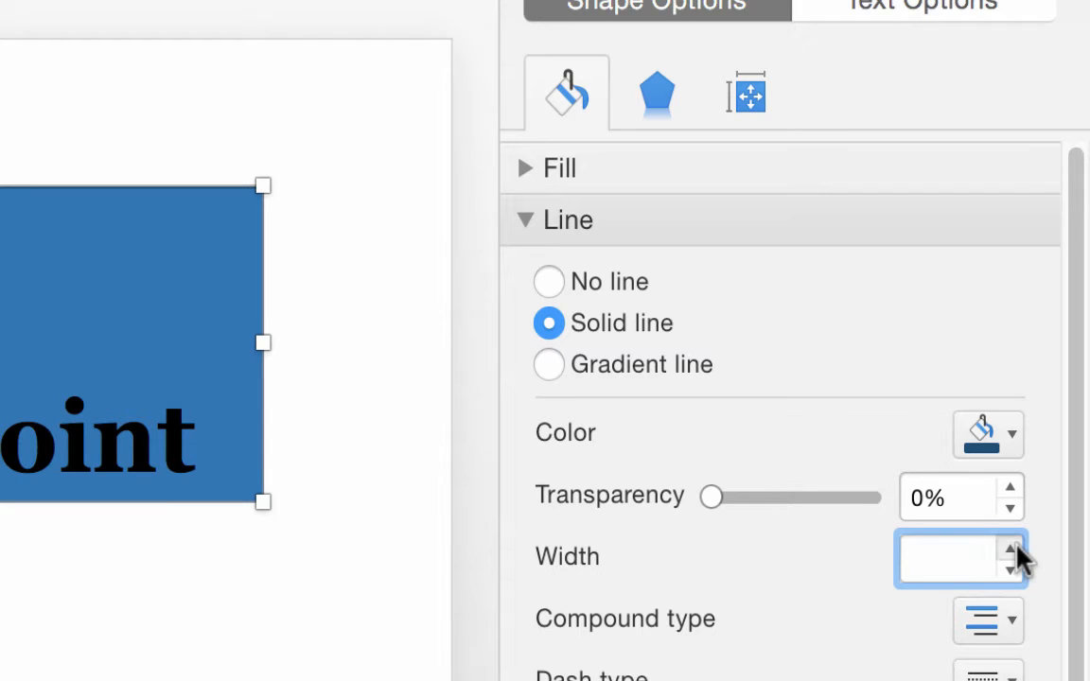
{"action": "left_click", "coordinate": [1009, 547]}
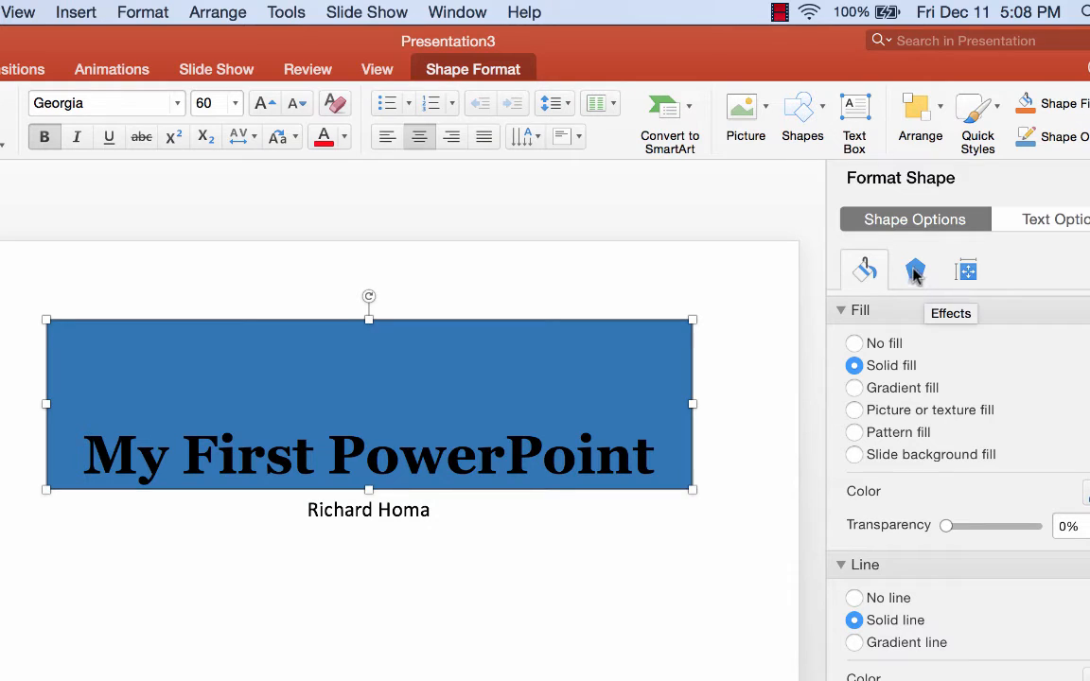
- Apply an outer shadow preset, settle the blur at 9 pt and increase transparency
{"action": "left_click", "coordinate": [915, 270]}
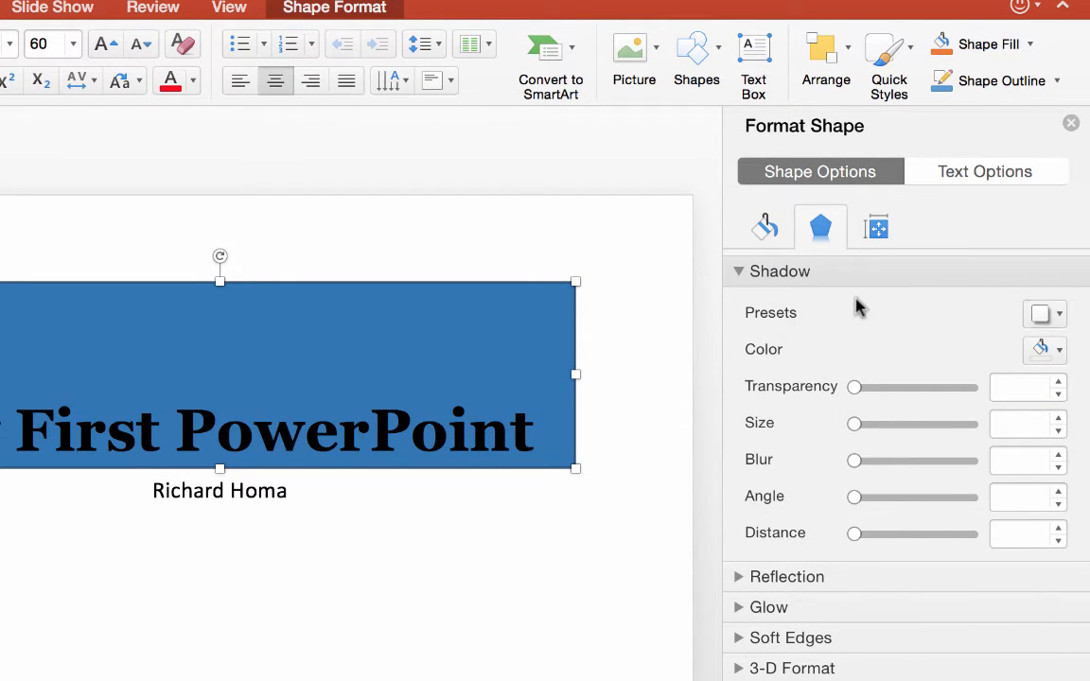
{"action": "left_click", "coordinate": [1045, 314]}
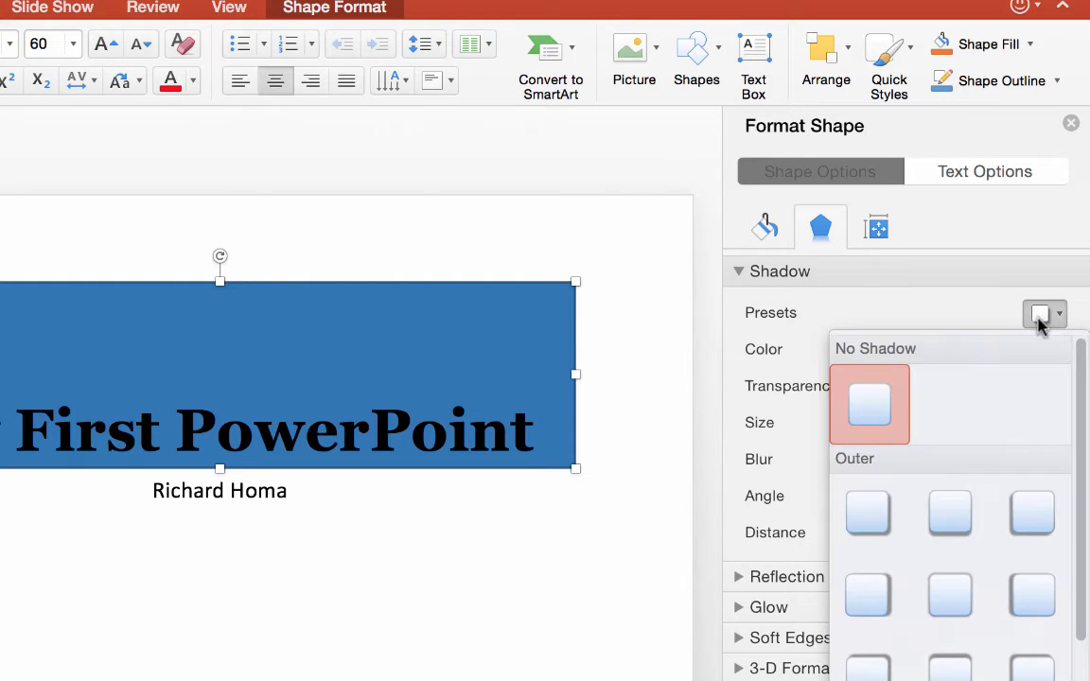
{"action": "left_click", "coordinate": [869, 404]}
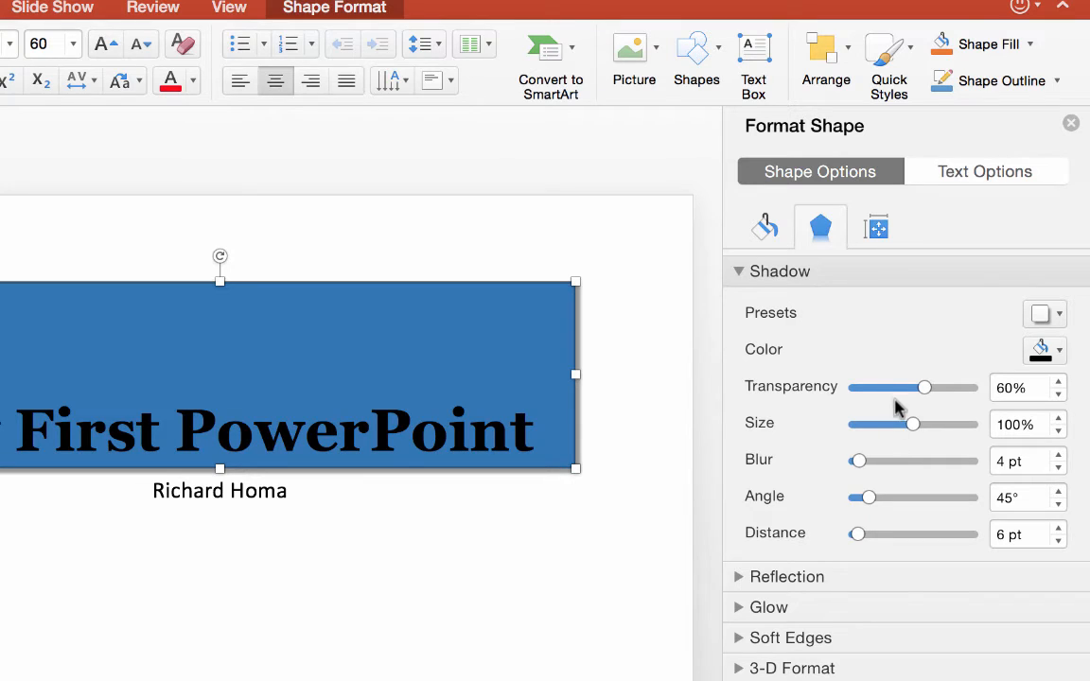
{"action": "left_click_drag", "start_coordinate": [856, 461], "coordinate": [862, 461]}
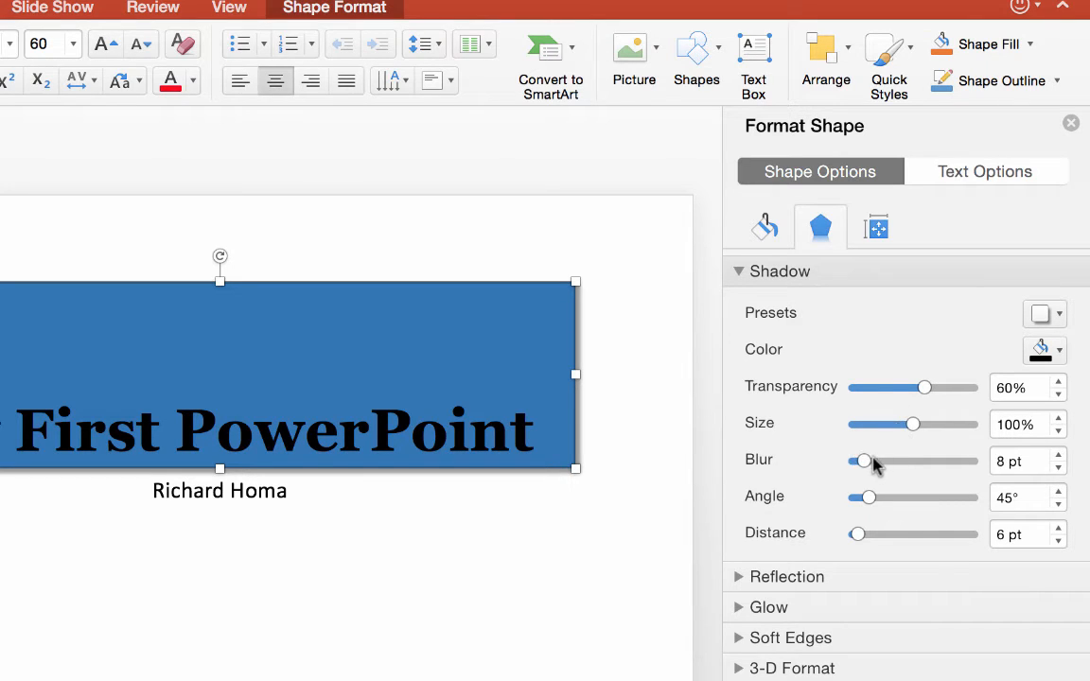
{"action": "left_click_drag", "start_coordinate": [862, 461], "coordinate": [871, 461]}
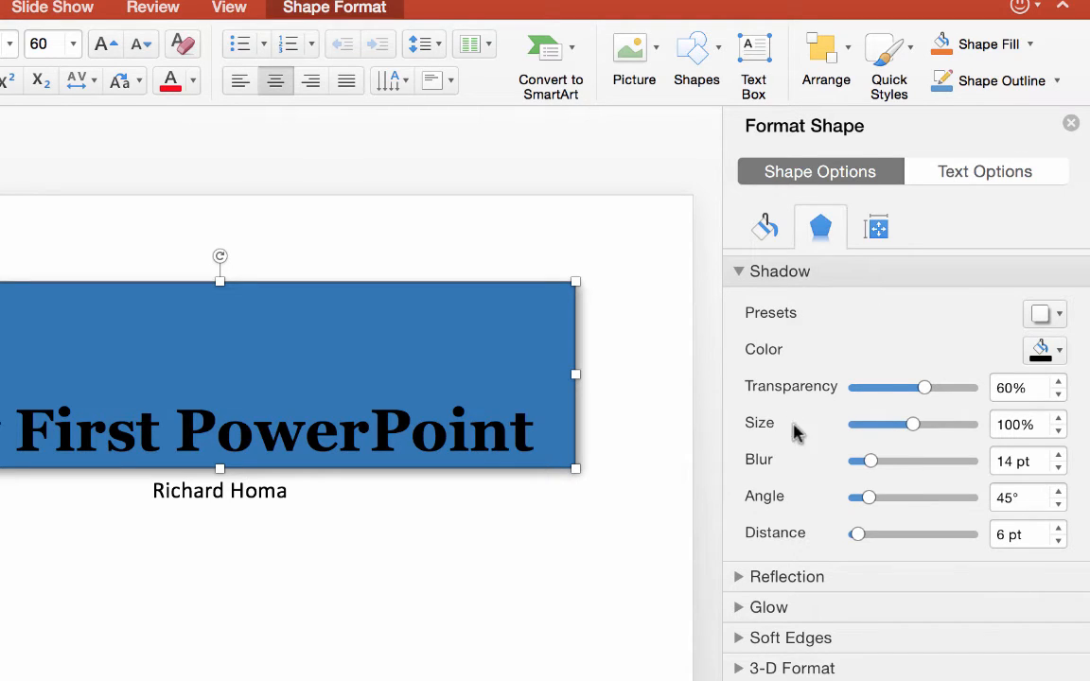
{"action": "left_click_drag", "start_coordinate": [869, 461], "coordinate": [864, 461]}
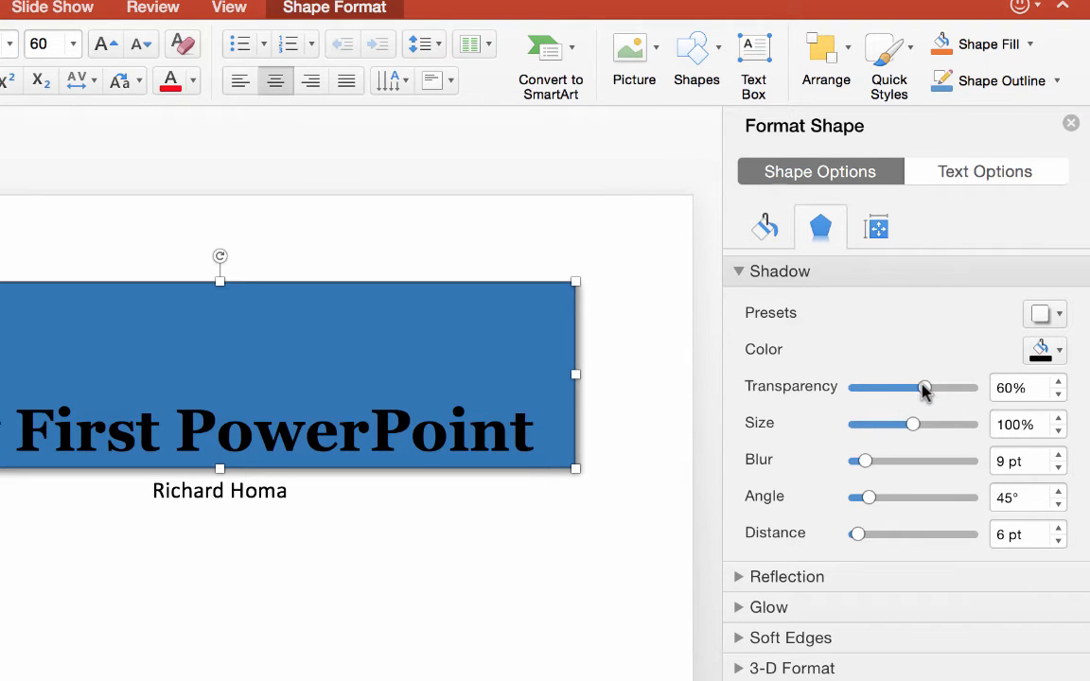
{"action": "left_click_drag", "start_coordinate": [924, 388], "coordinate": [931, 388]}
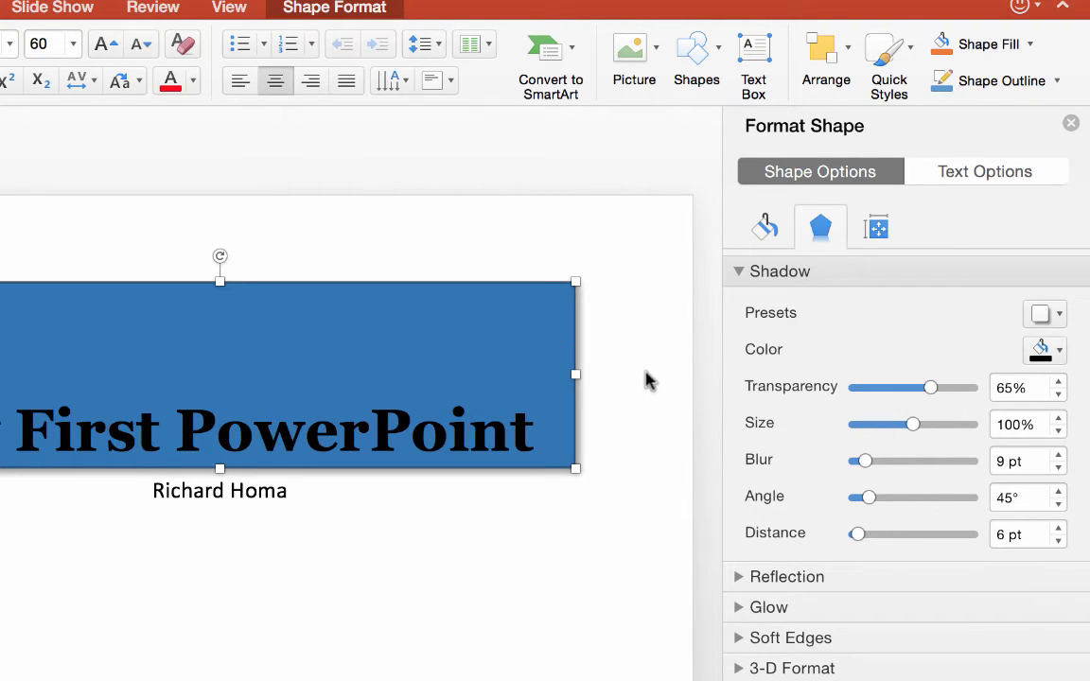
{"action": "mouse_move", "coordinate": [551, 537]}
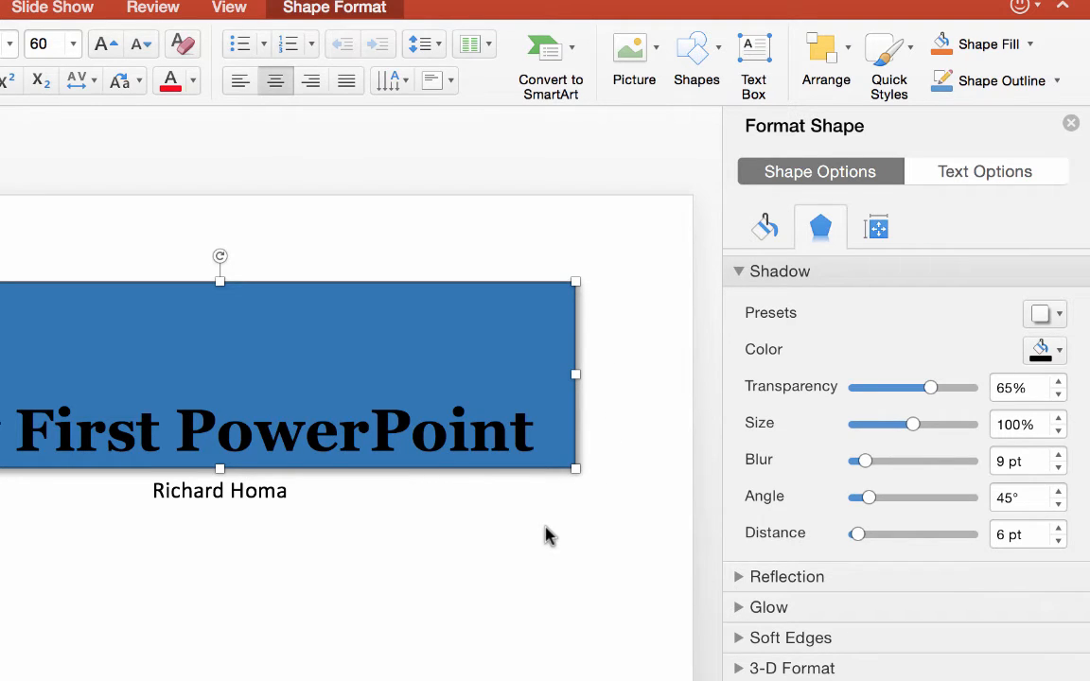
{"action": "mouse_move", "coordinate": [559, 423]}
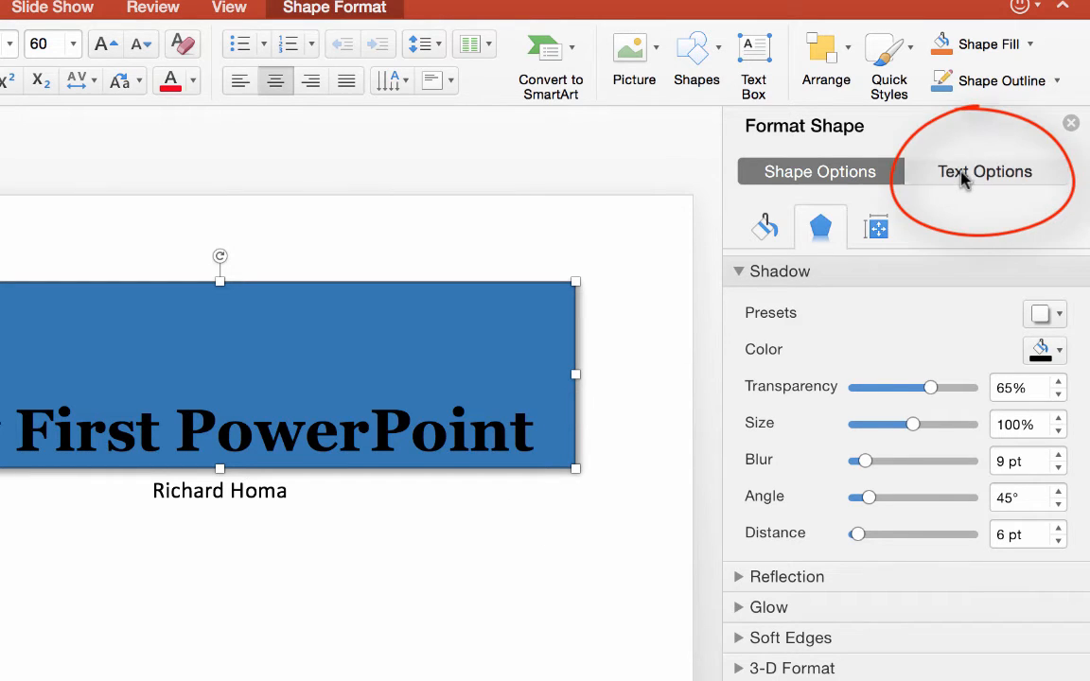
- Set the title's Text Fill colour to White in Text Options
{"action": "left_click", "coordinate": [984, 171]}
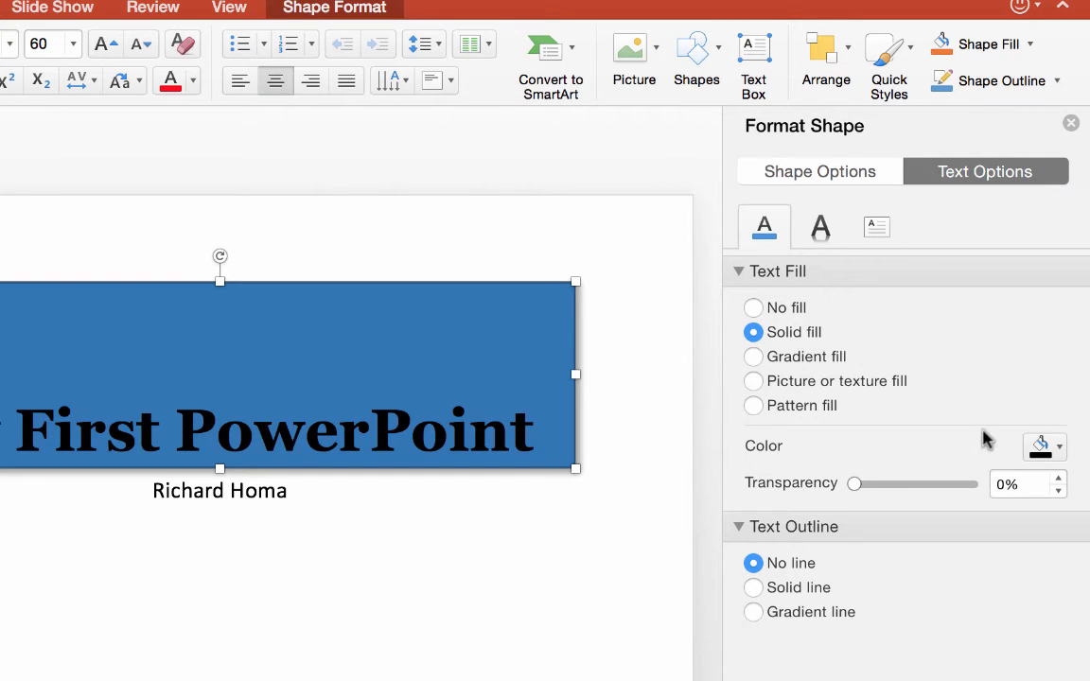
{"action": "left_click", "coordinate": [1057, 446]}
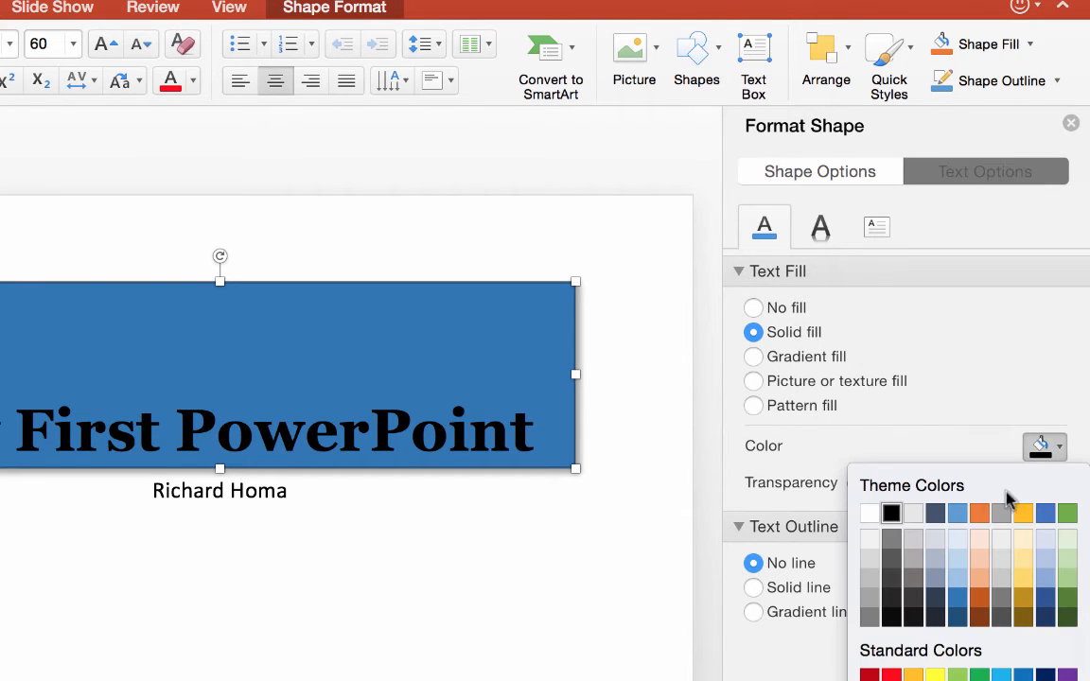
{"action": "left_click", "coordinate": [868, 513]}
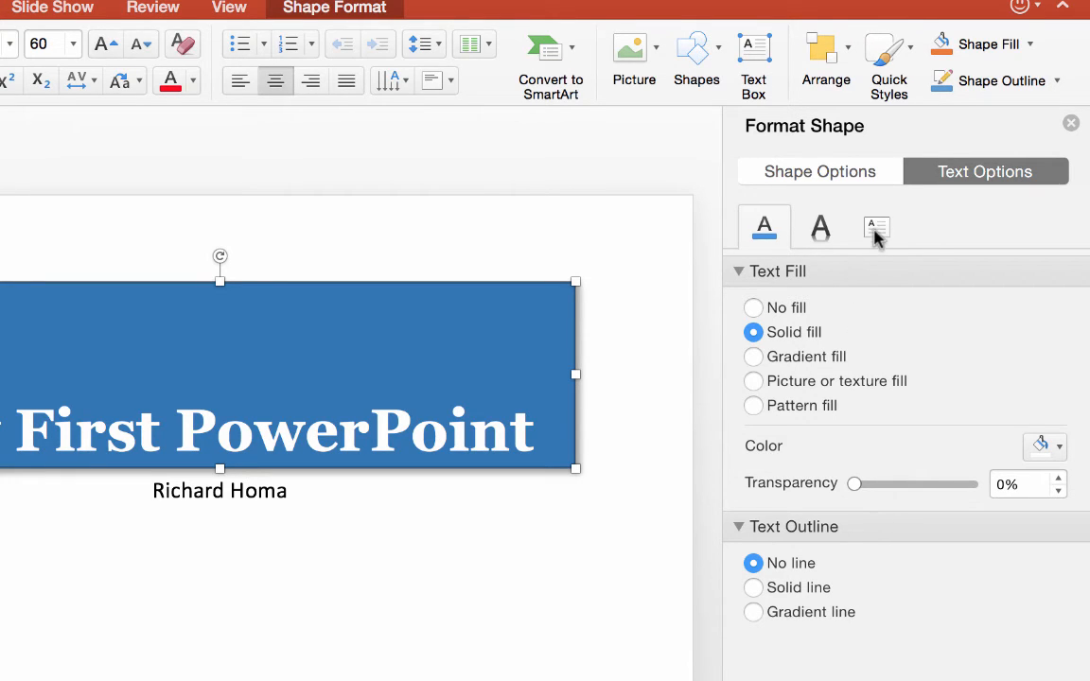
- Set the title text box's vertical alignment to Middle
{"action": "left_click", "coordinate": [876, 227]}
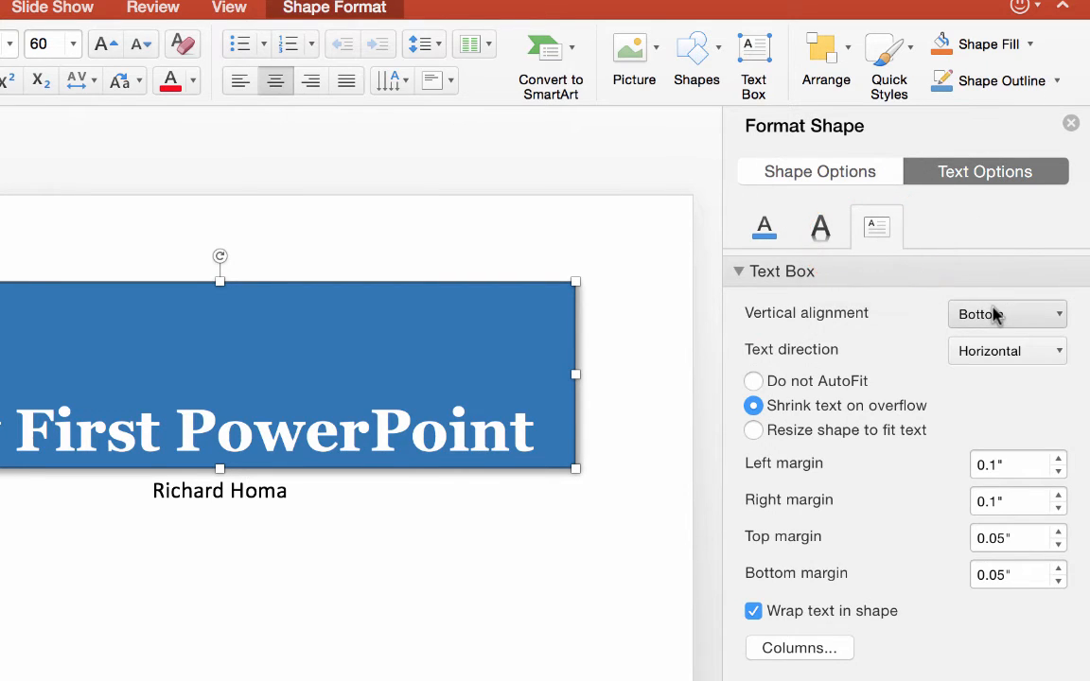
{"action": "left_click", "coordinate": [1006, 313]}
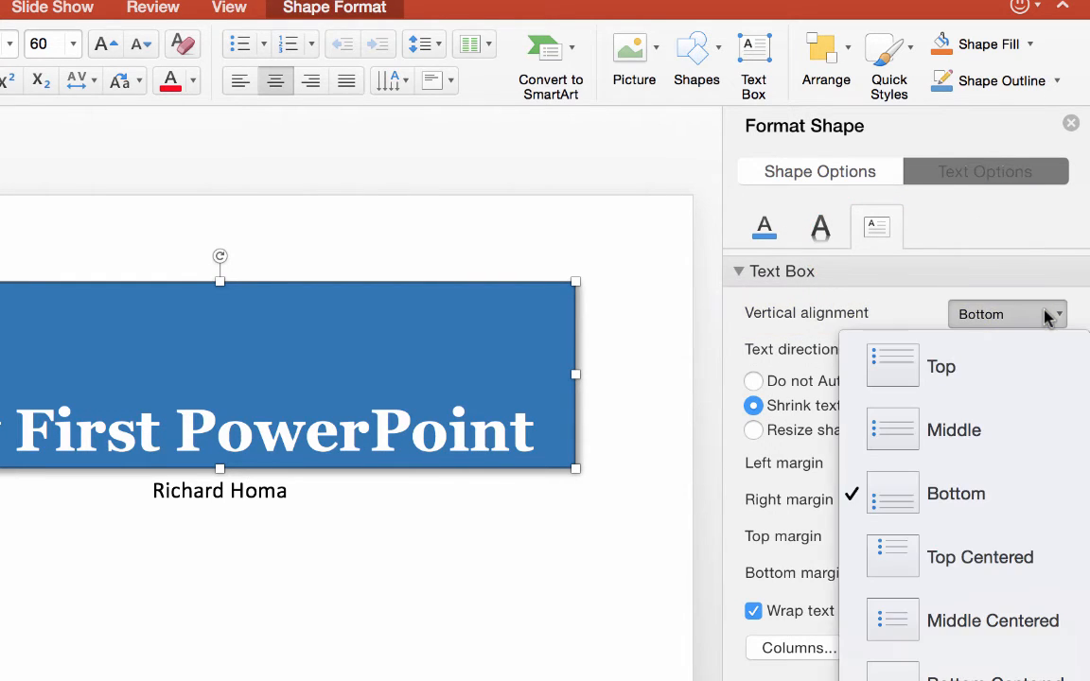
{"action": "mouse_move", "coordinate": [954, 430]}
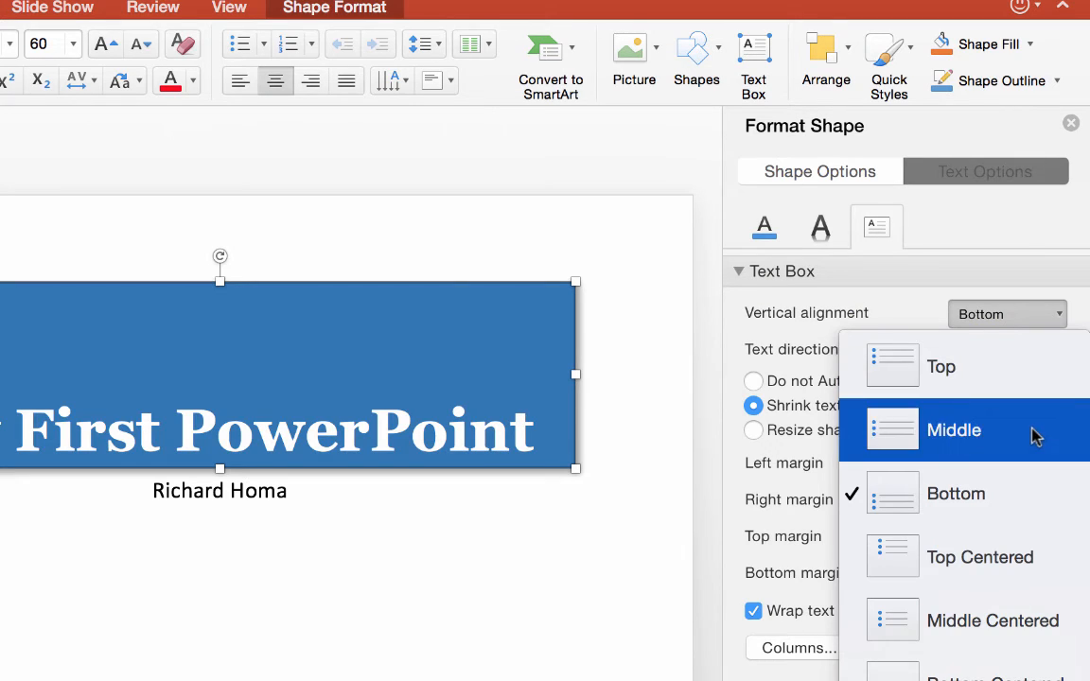
{"action": "left_click", "coordinate": [954, 429]}
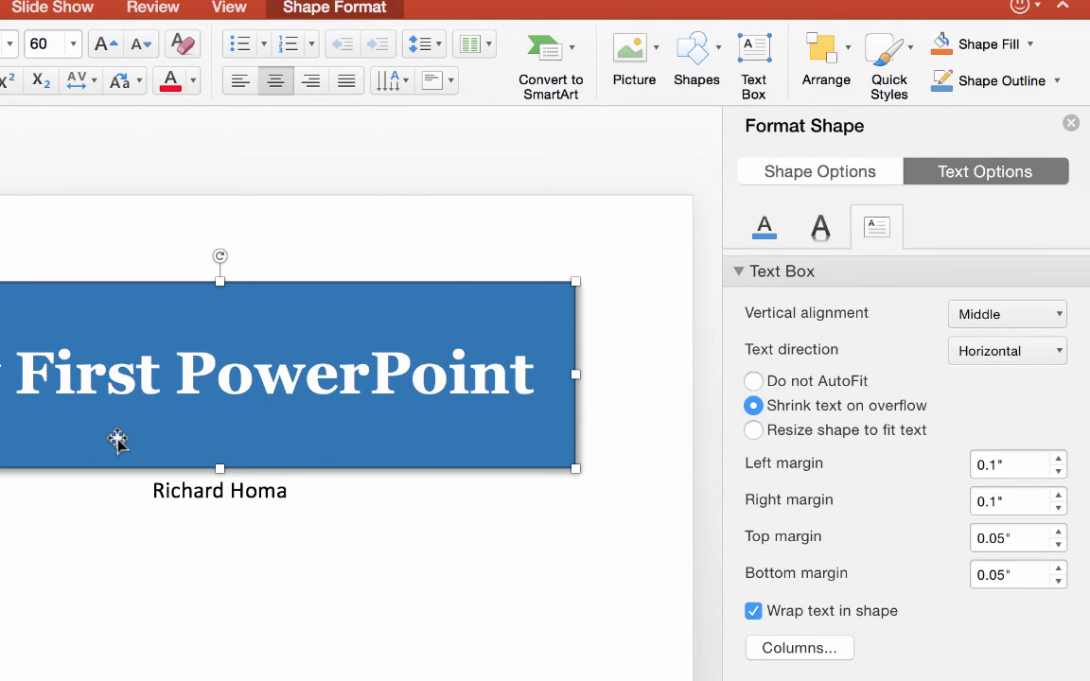
{"action": "mouse_move", "coordinate": [123, 438]}
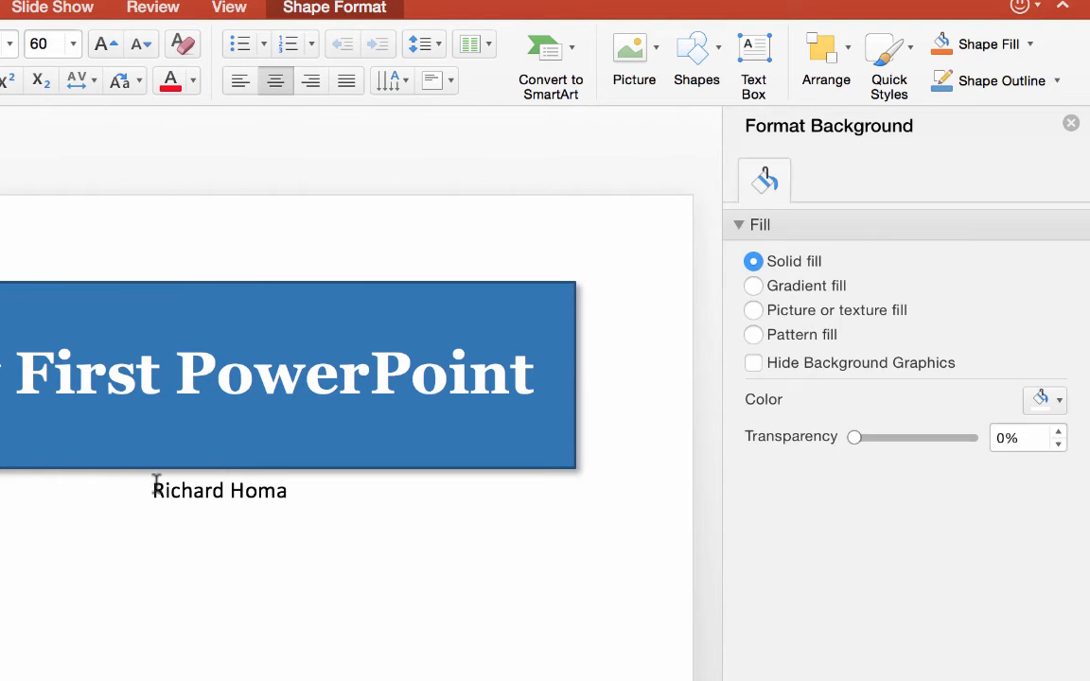
{"action": "left_click", "coordinate": [220, 490]}
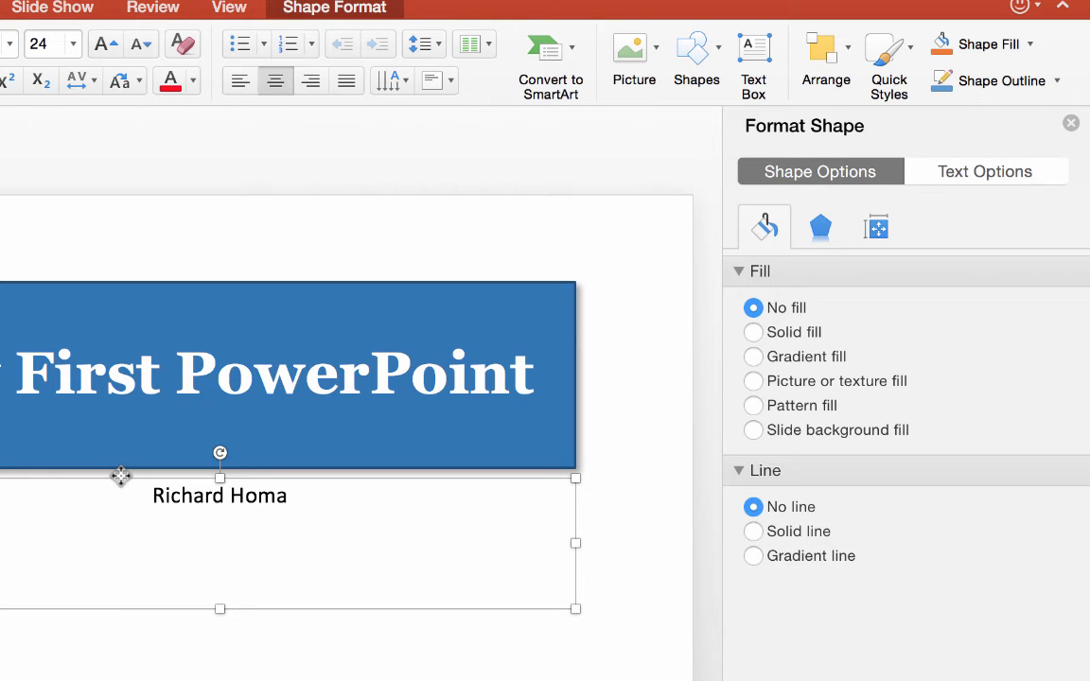
{"action": "mouse_move", "coordinate": [947, 196]}
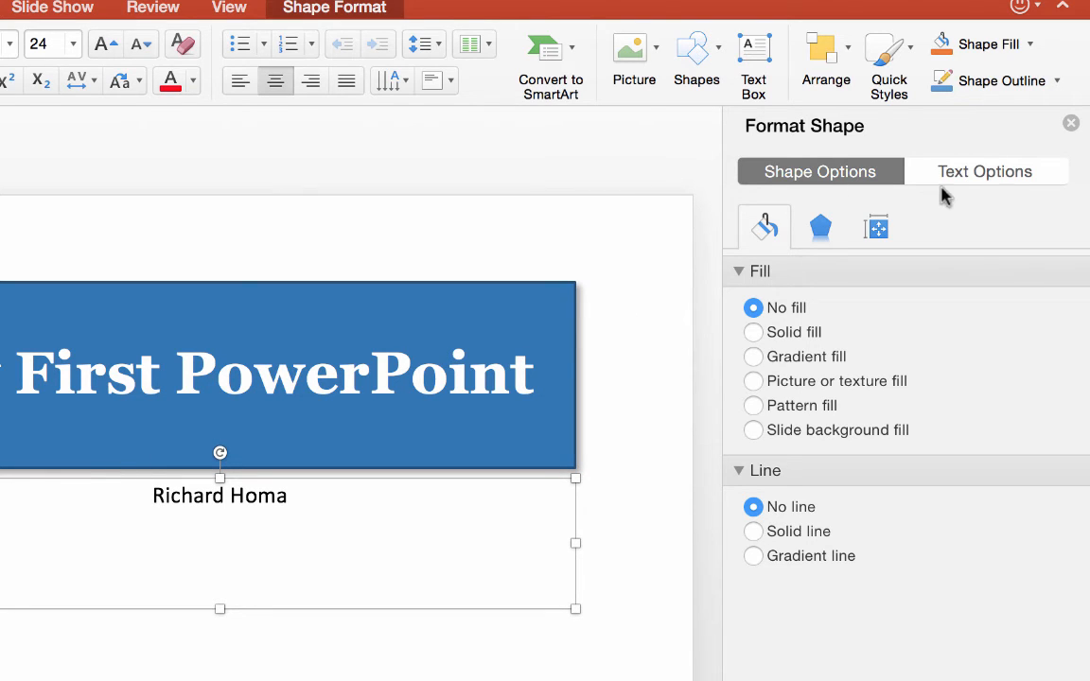
{"action": "mouse_move", "coordinate": [955, 171]}
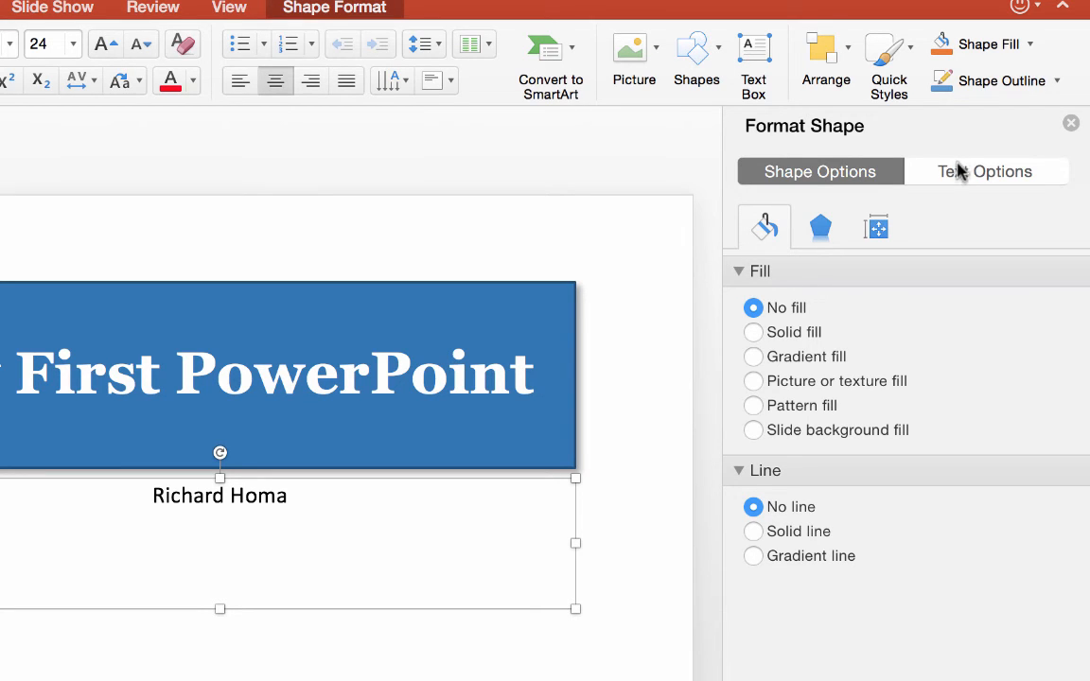
{"action": "left_click", "coordinate": [984, 171]}
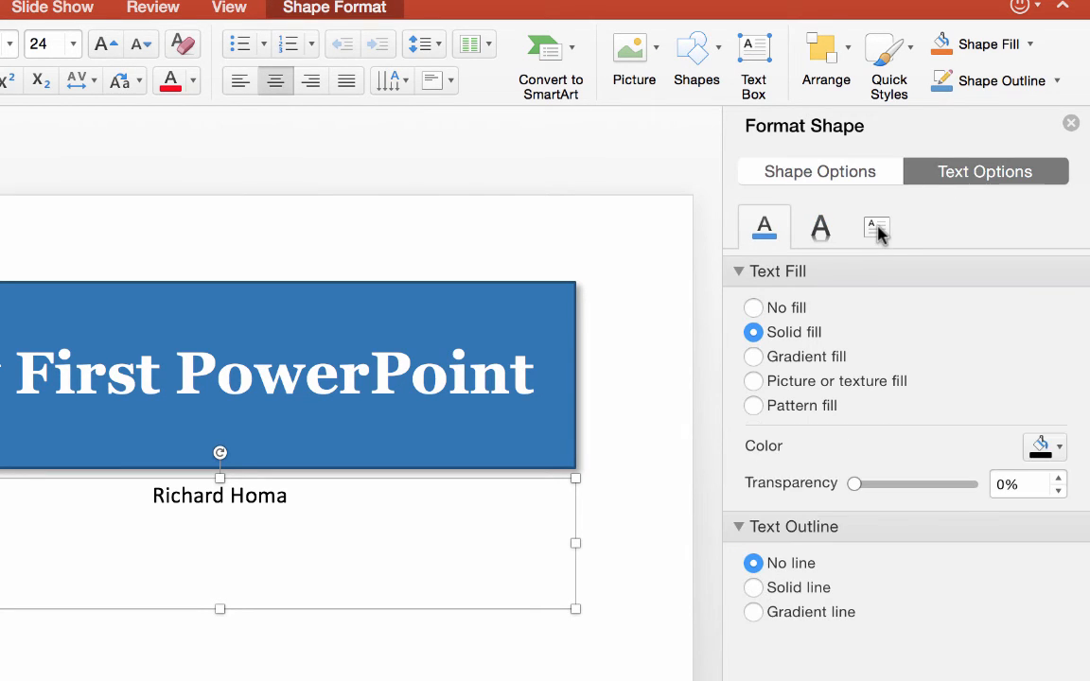
{"action": "left_click", "coordinate": [876, 227]}
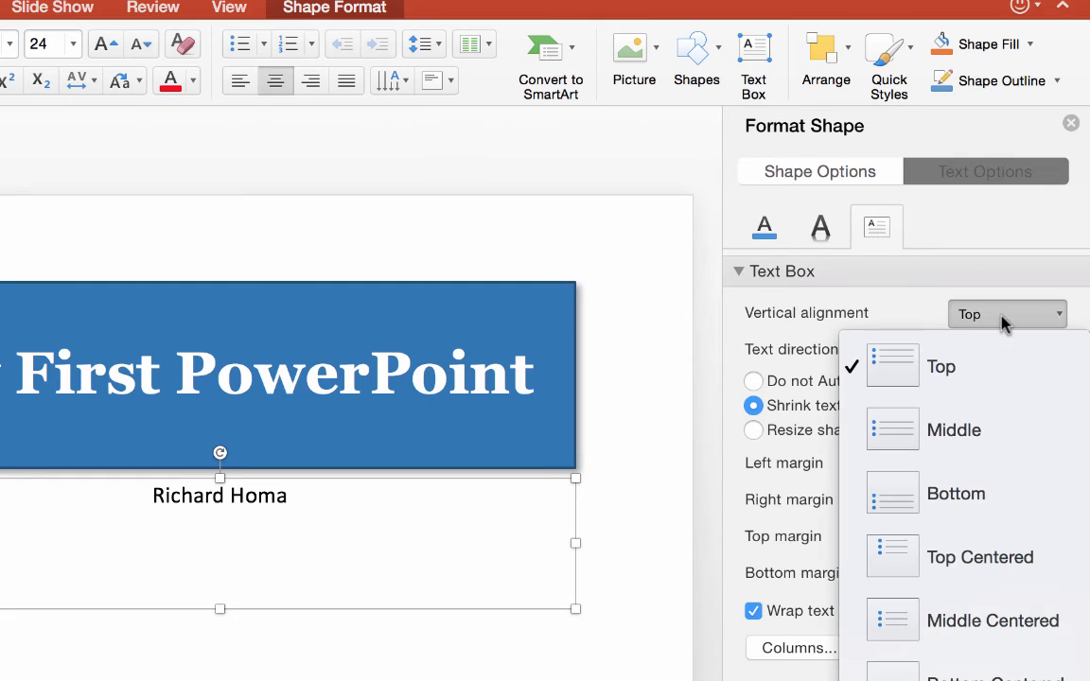
{"action": "left_click", "coordinate": [955, 429]}
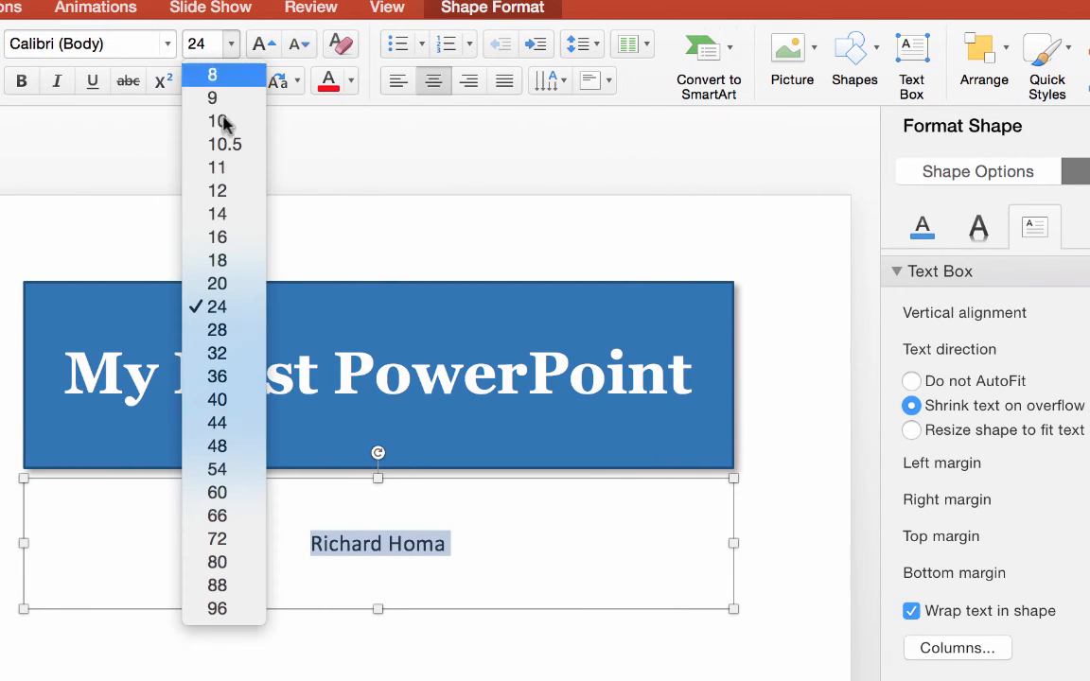
- Set the 'Richard Homa' subtitle to 32 pt with a blue theme text fill
{"action": "left_click", "coordinate": [217, 353]}
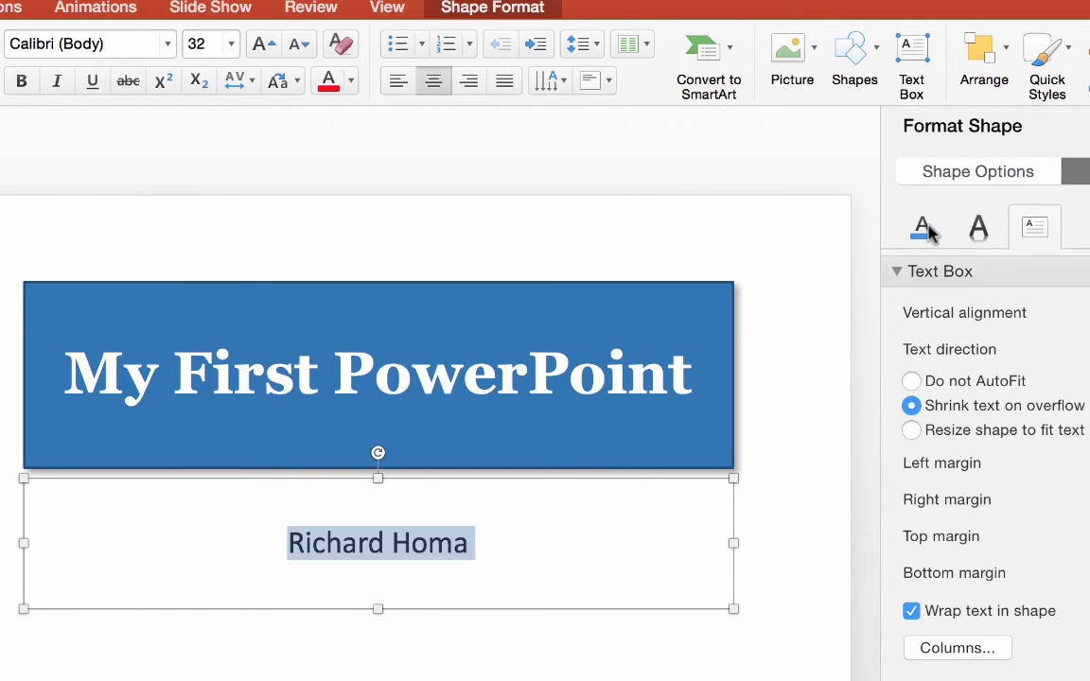
{"action": "mouse_move", "coordinate": [921, 228]}
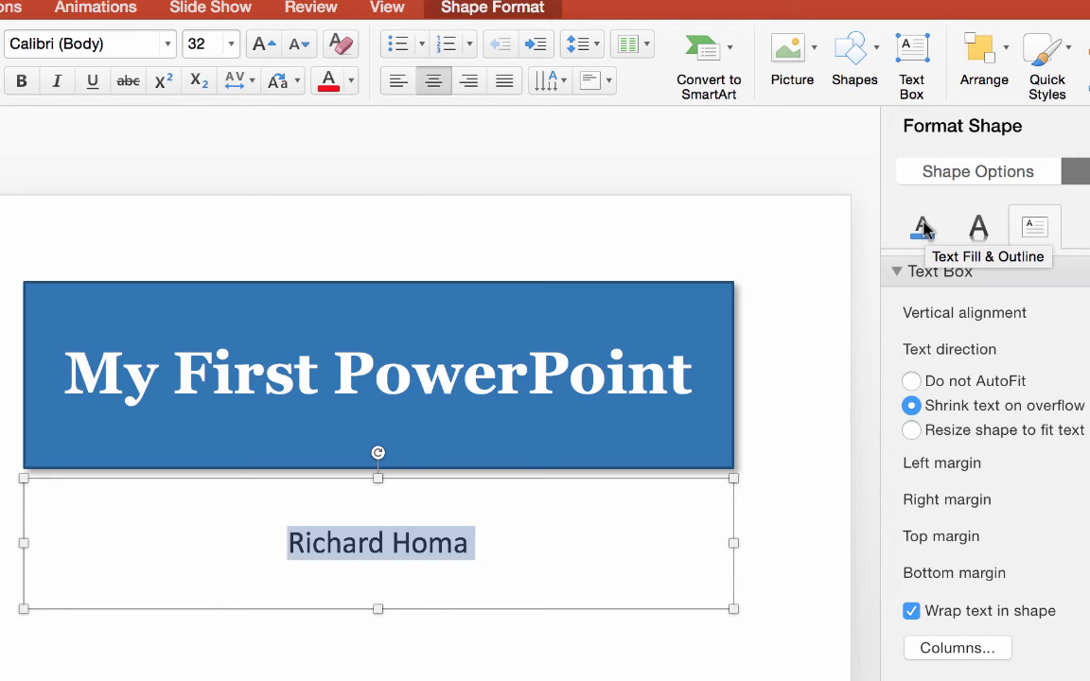
{"action": "left_click", "coordinate": [921, 226]}
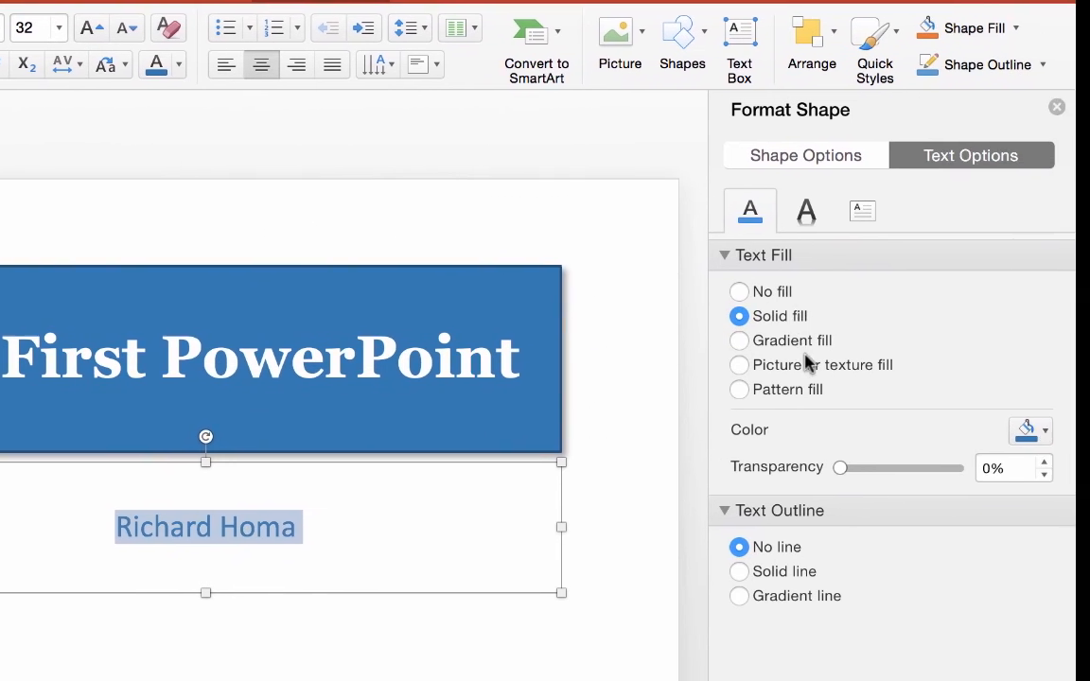
{"action": "left_click", "coordinate": [1044, 430]}
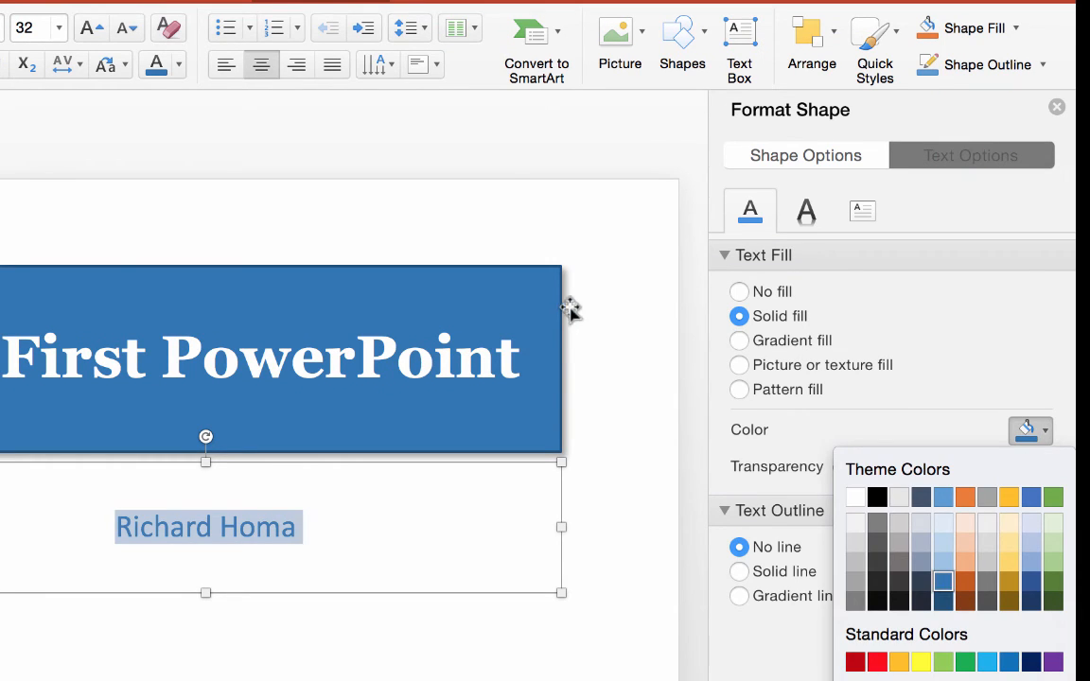
{"action": "left_click", "coordinate": [970, 155]}
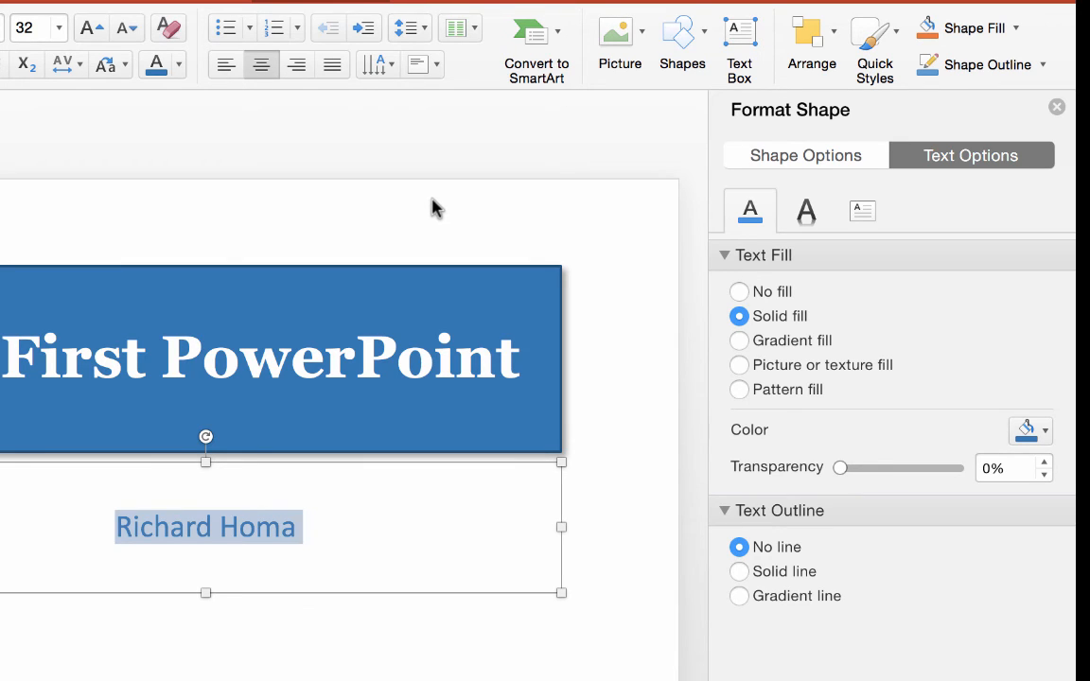
{"action": "mouse_move", "coordinate": [423, 208]}
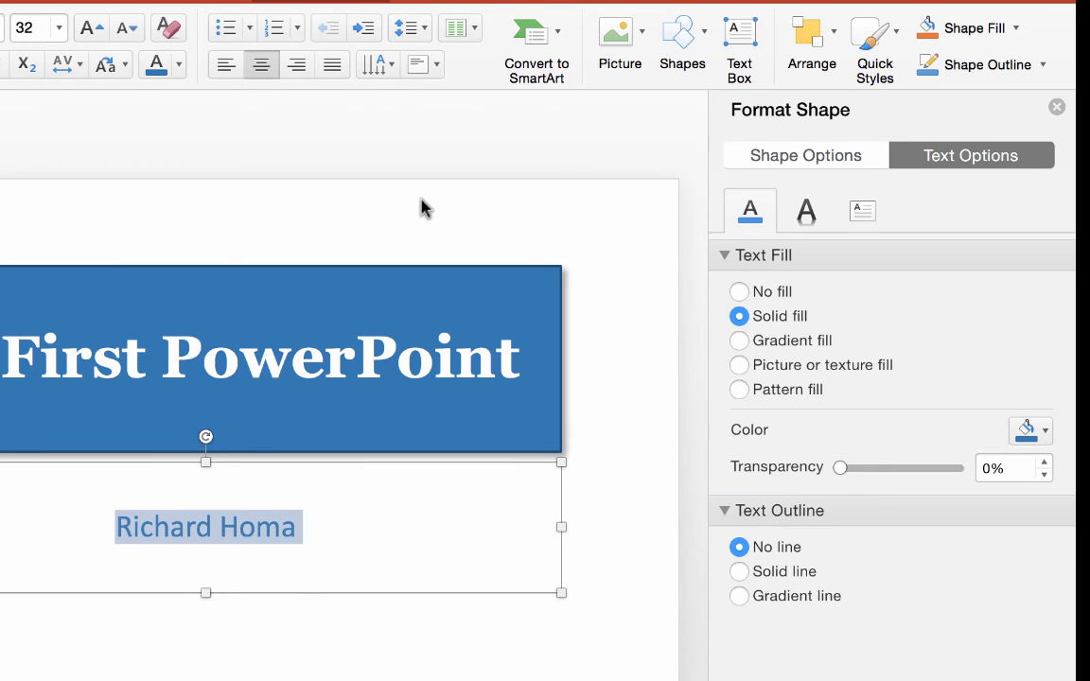
{"action": "mouse_move", "coordinate": [639, 268]}
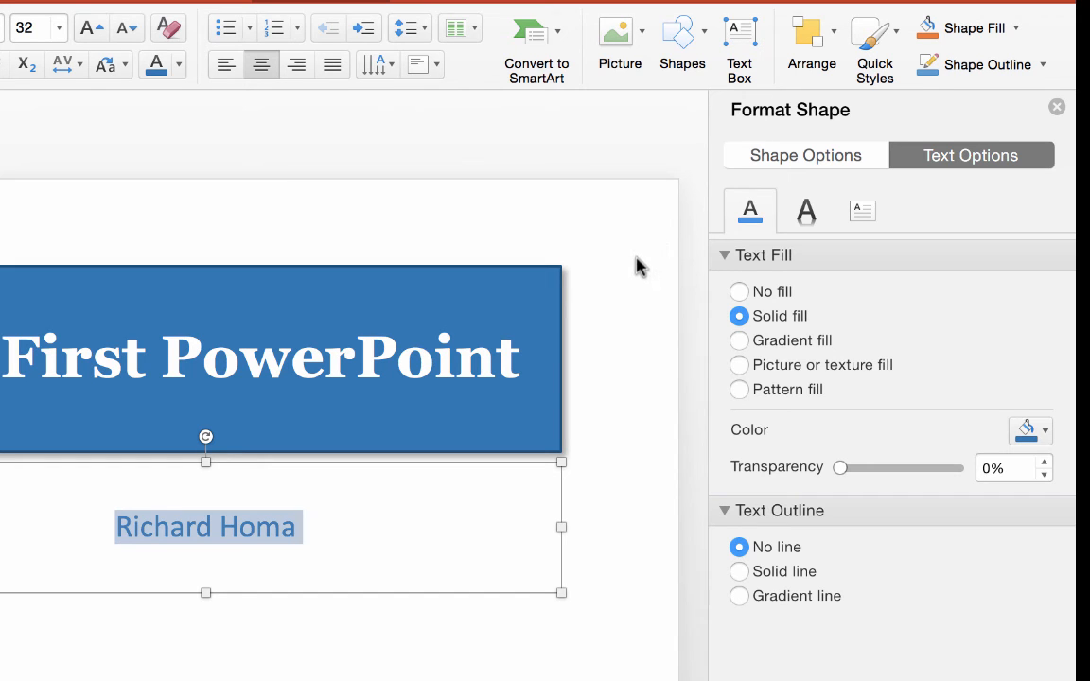
- Choose Format Background from the slide's right-click menu
{"action": "right_click", "coordinate": [639, 267]}
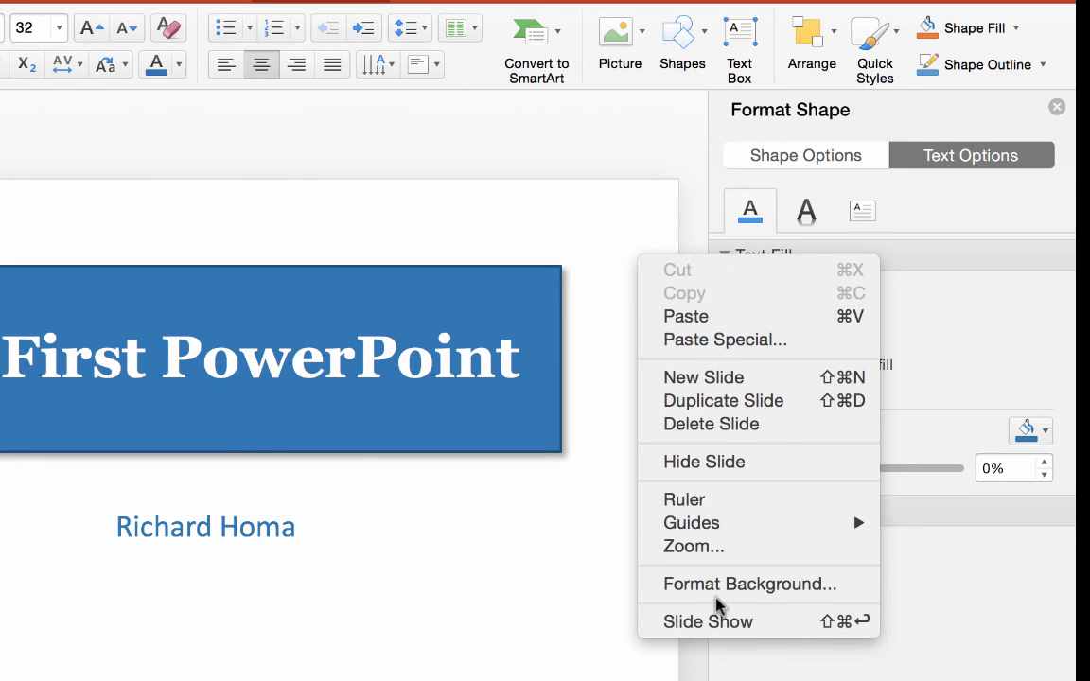
{"action": "left_click", "coordinate": [749, 584]}
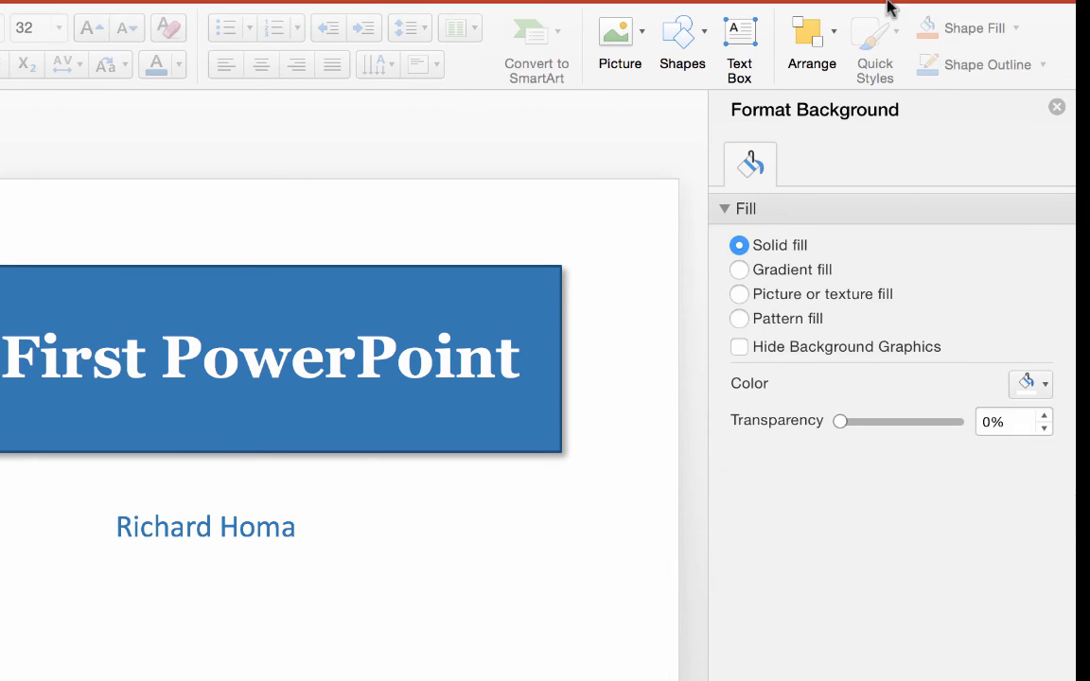
{"action": "mouse_move", "coordinate": [915, 514]}
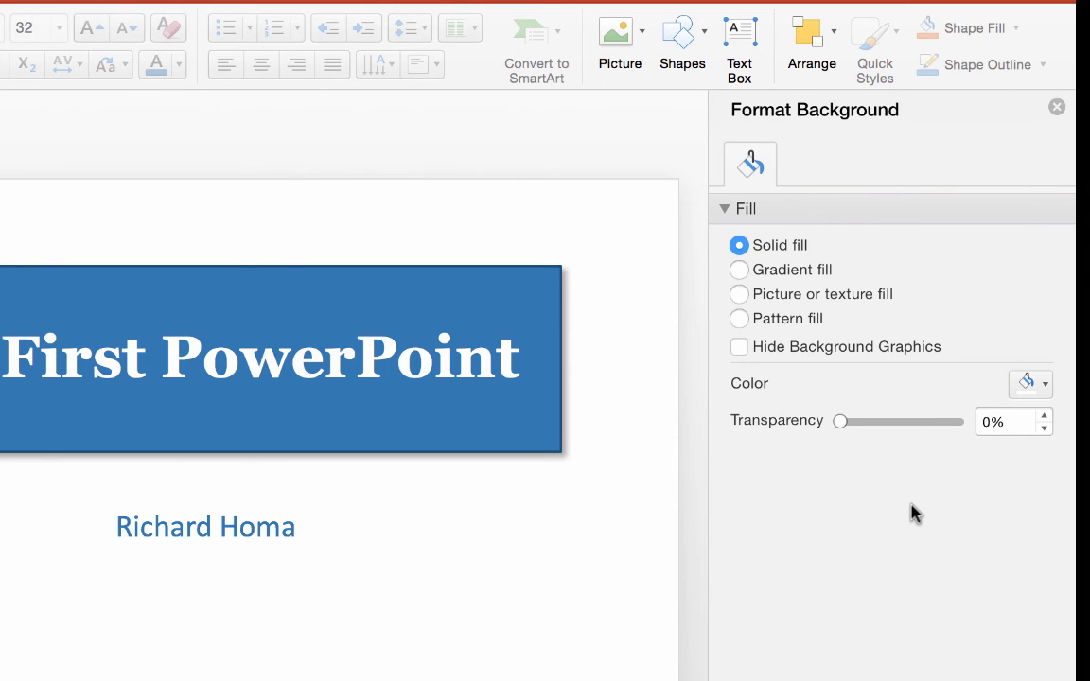
{"action": "mouse_move", "coordinate": [809, 303]}
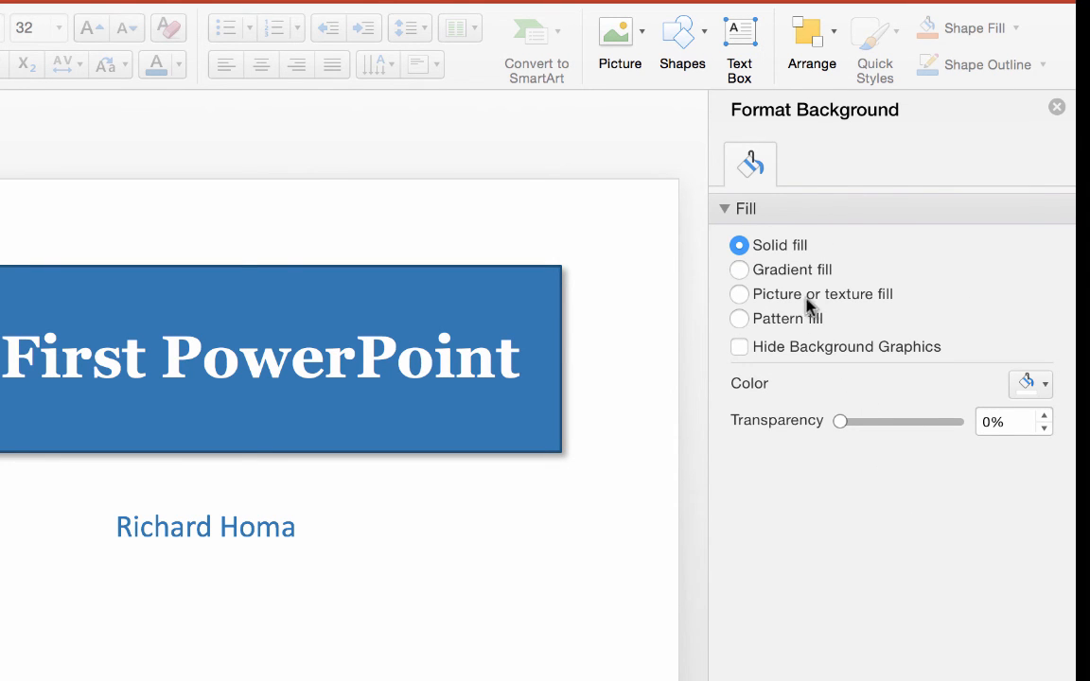
- Fill the slide background with the Parchment texture via Picture or texture fill
{"action": "left_click", "coordinate": [739, 293]}
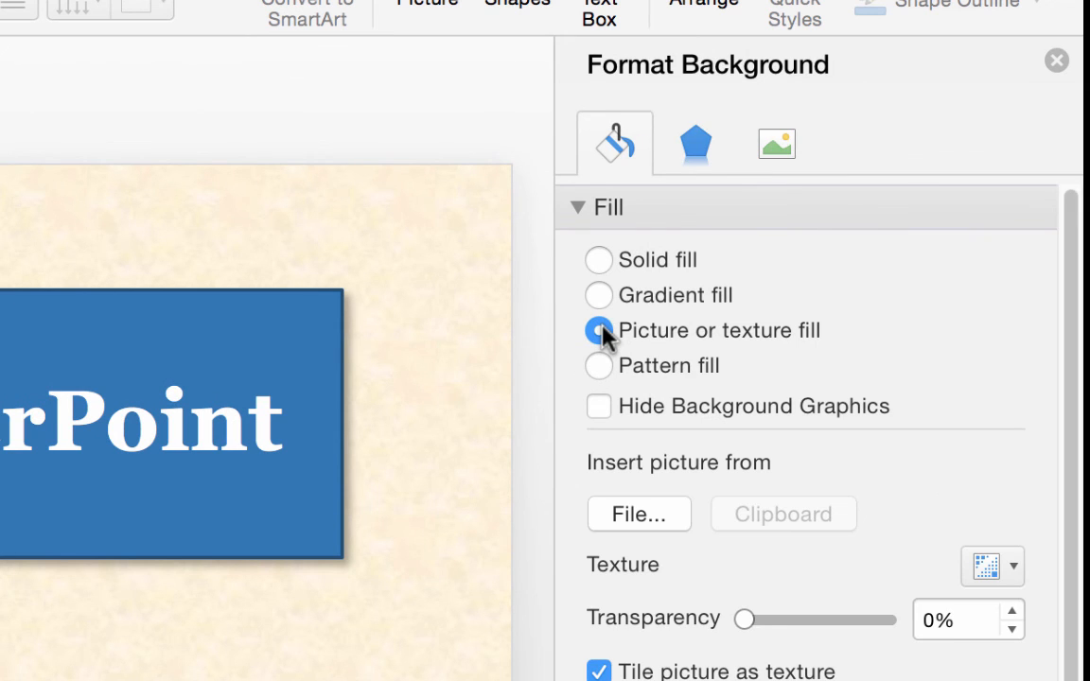
{"action": "left_click", "coordinate": [599, 330]}
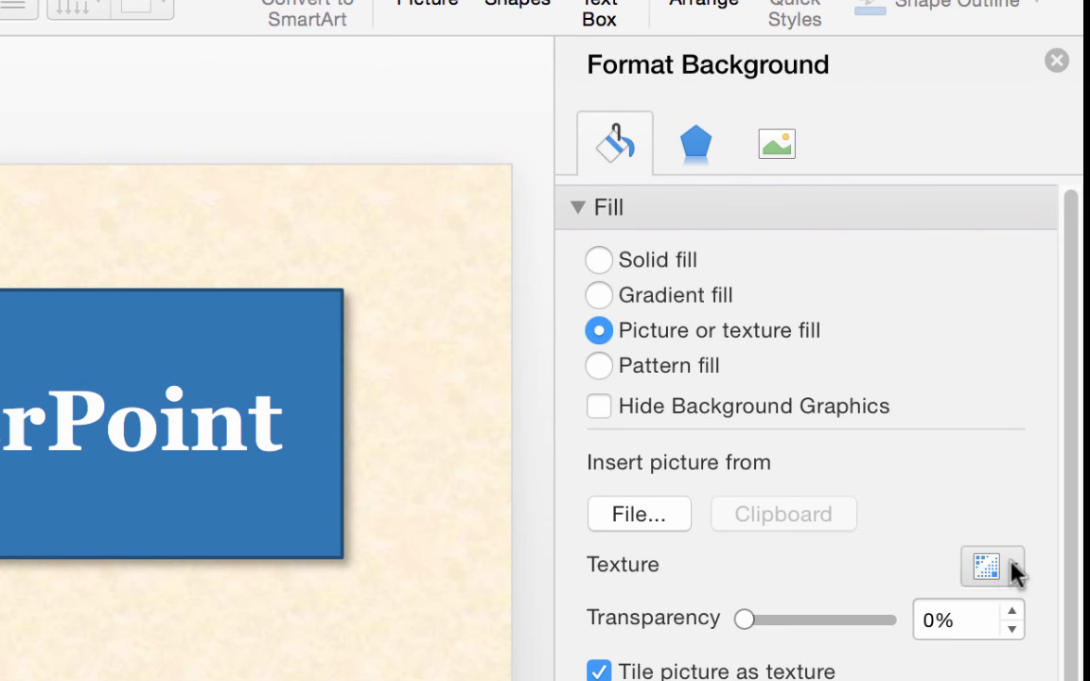
{"action": "left_click", "coordinate": [991, 568]}
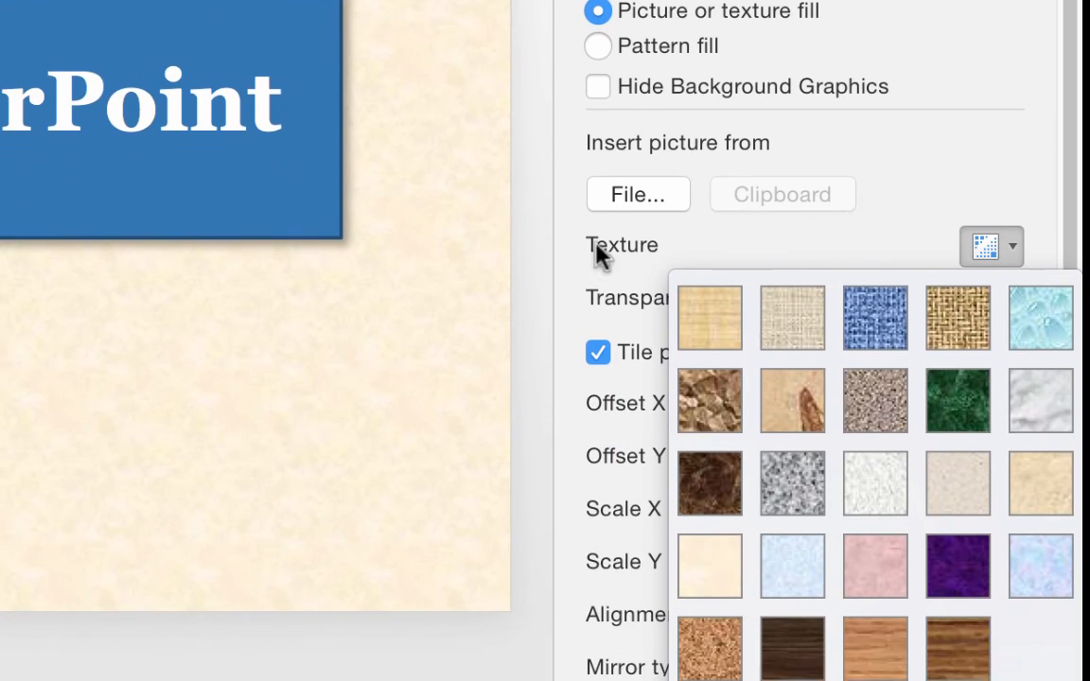
{"action": "left_click", "coordinate": [957, 483]}
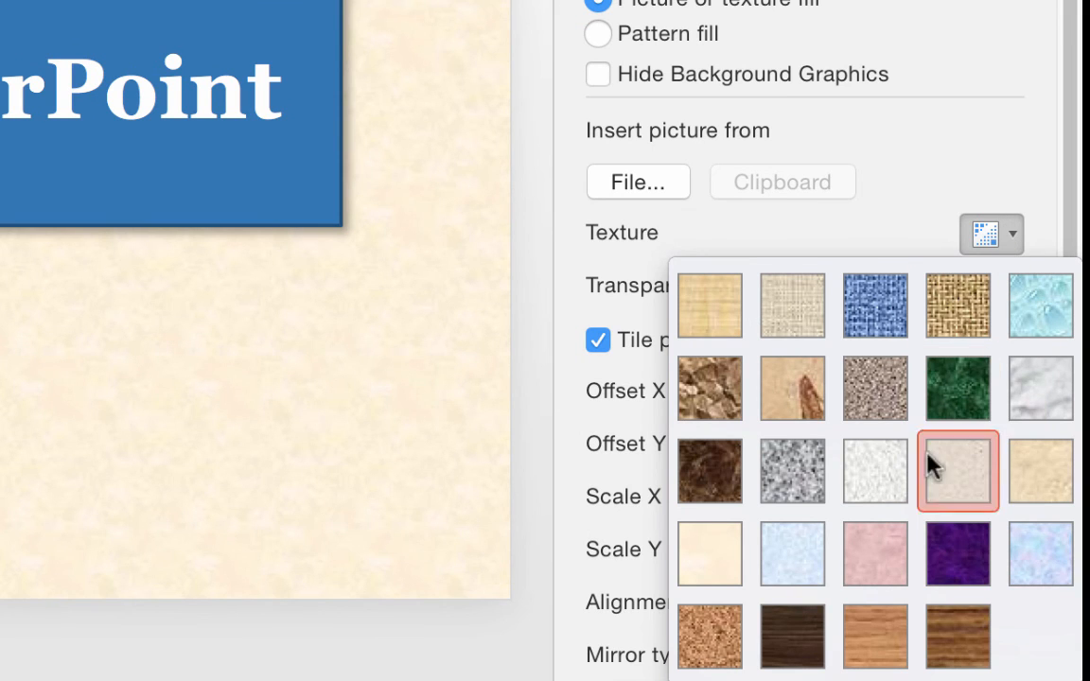
{"action": "left_click", "coordinate": [957, 471]}
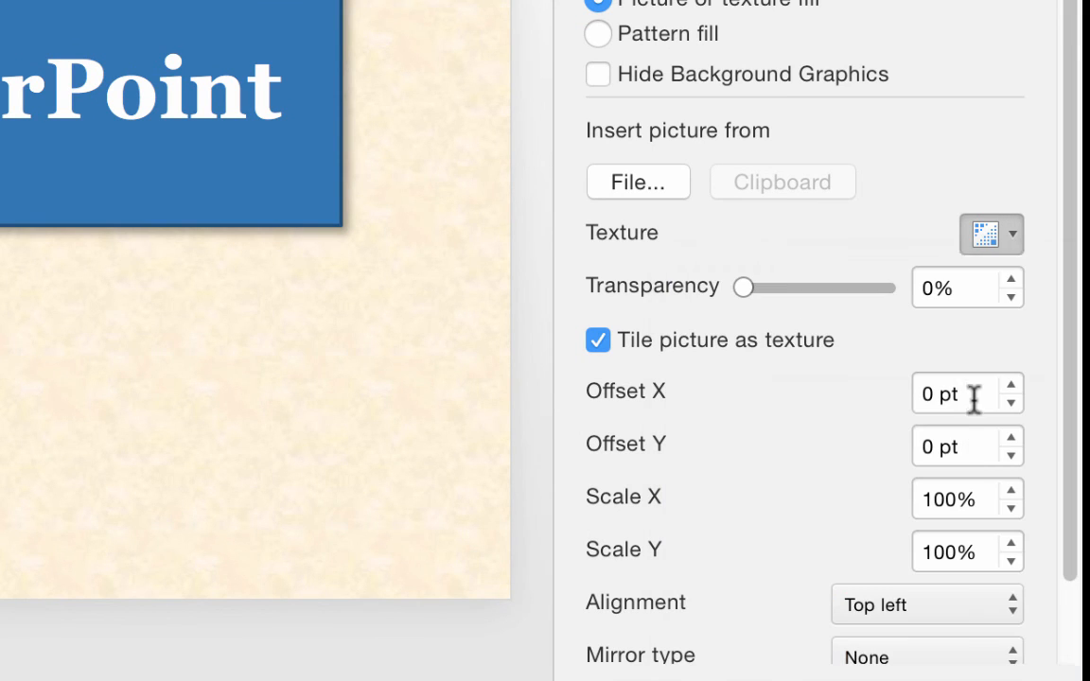
{"action": "left_click", "coordinate": [991, 234]}
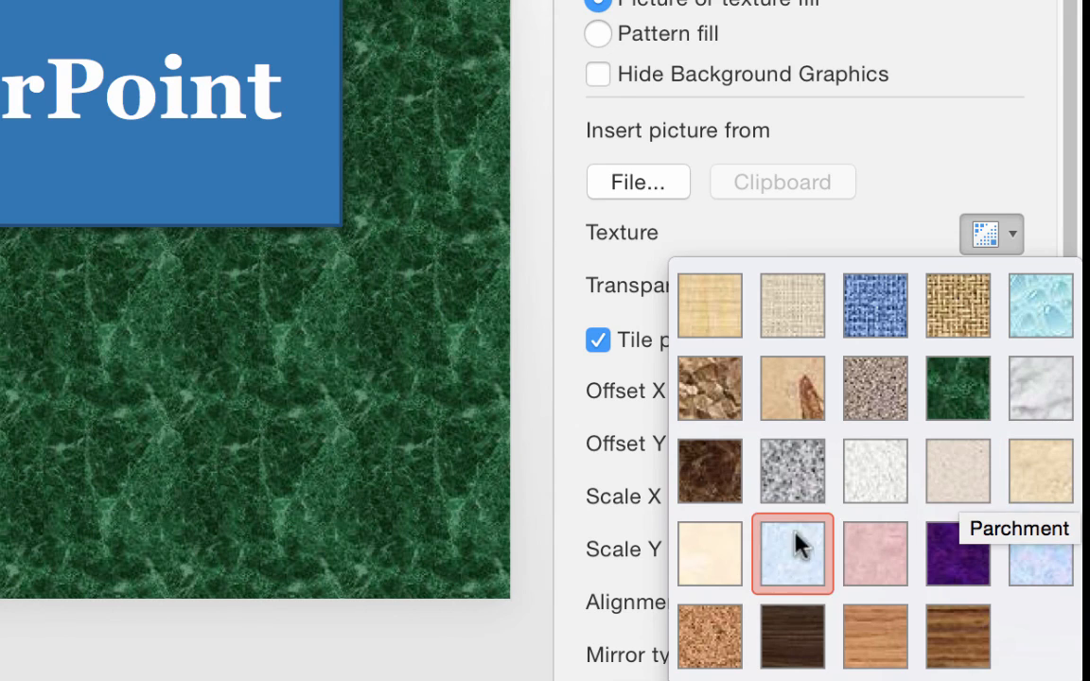
{"action": "left_click", "coordinate": [792, 553]}
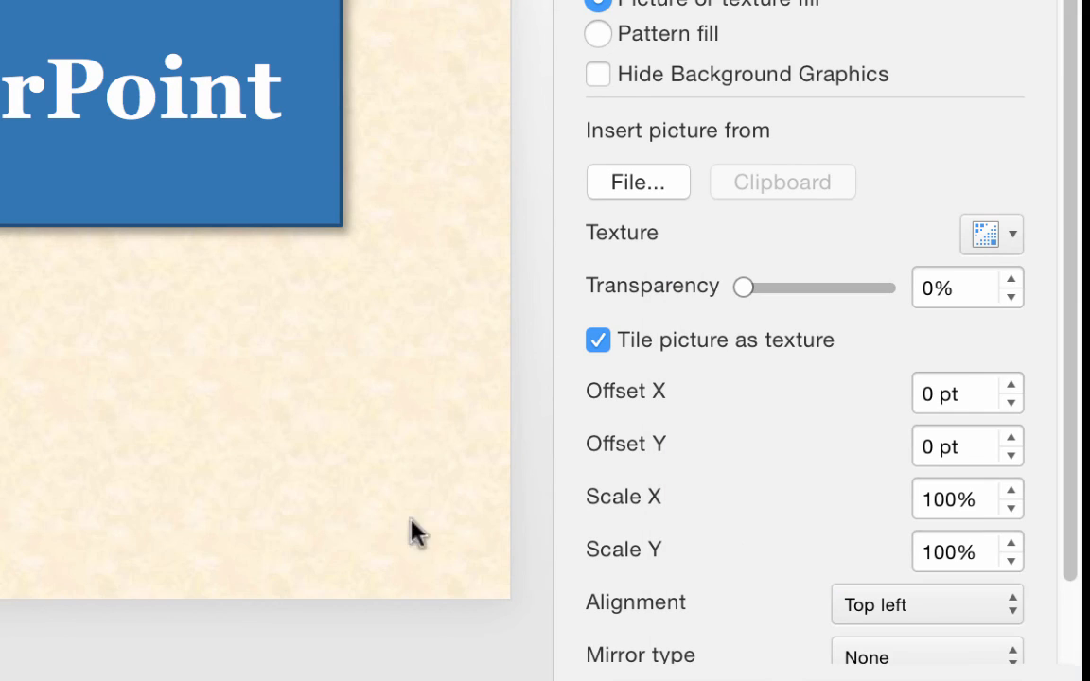
{"action": "mouse_move", "coordinate": [293, 433]}
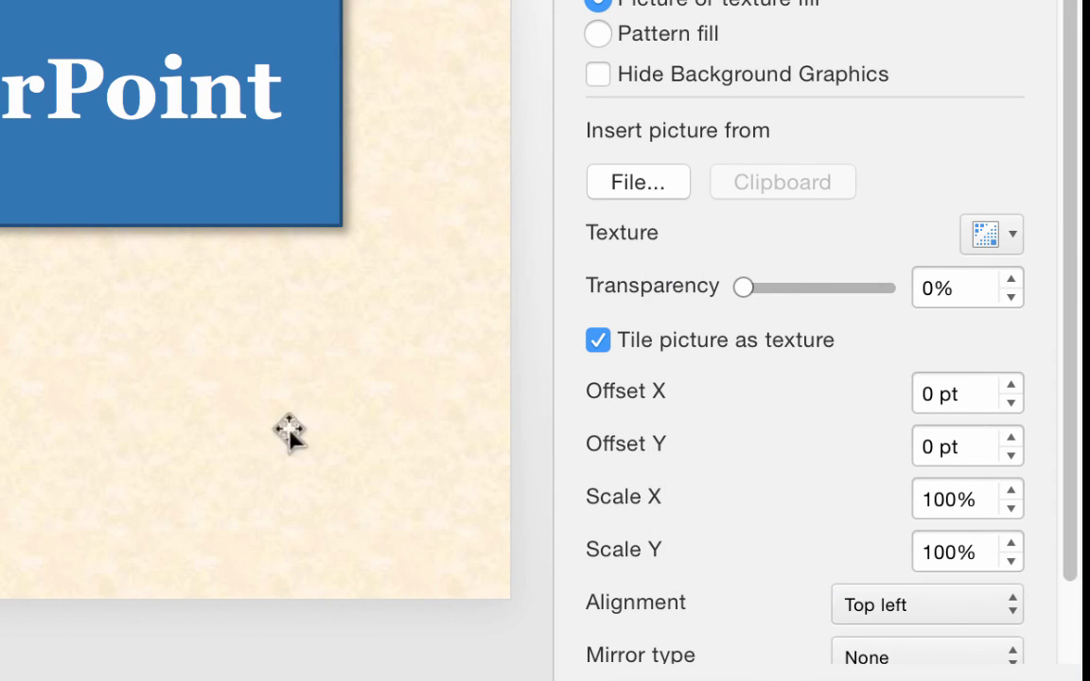
{"action": "mouse_move", "coordinate": [284, 478]}
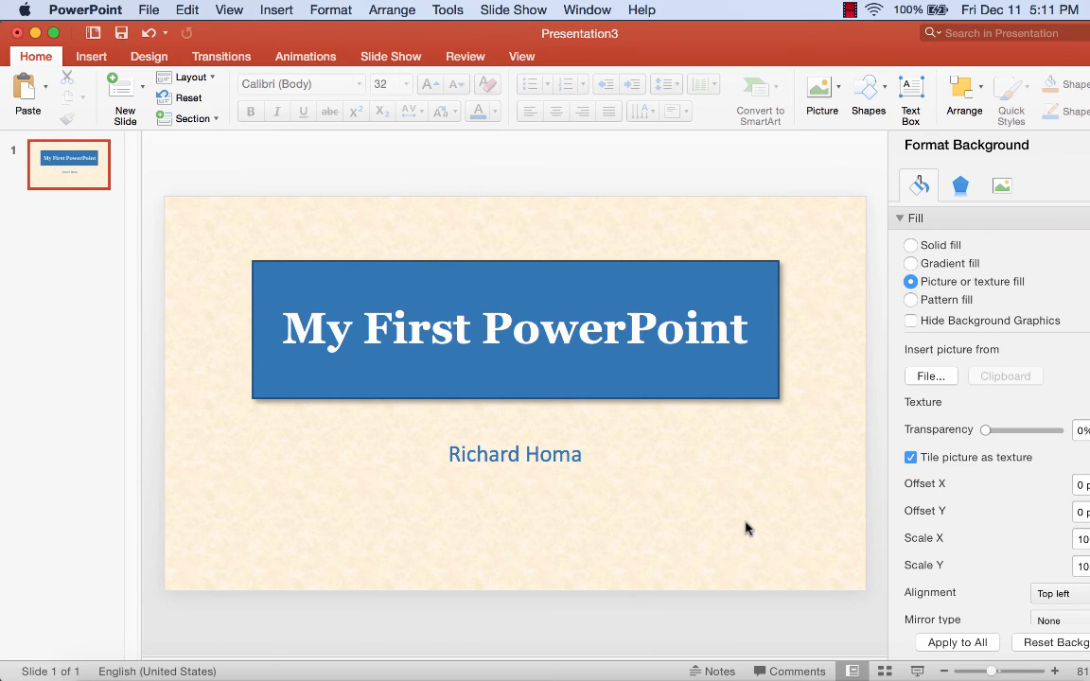
{"action": "mouse_move", "coordinate": [746, 527]}
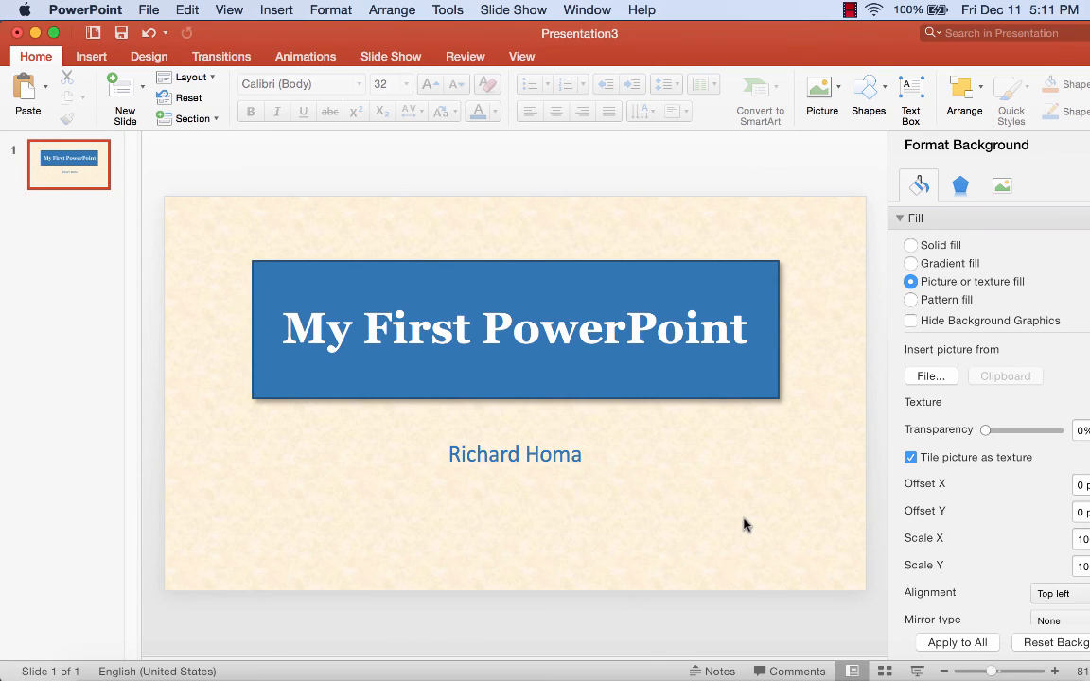